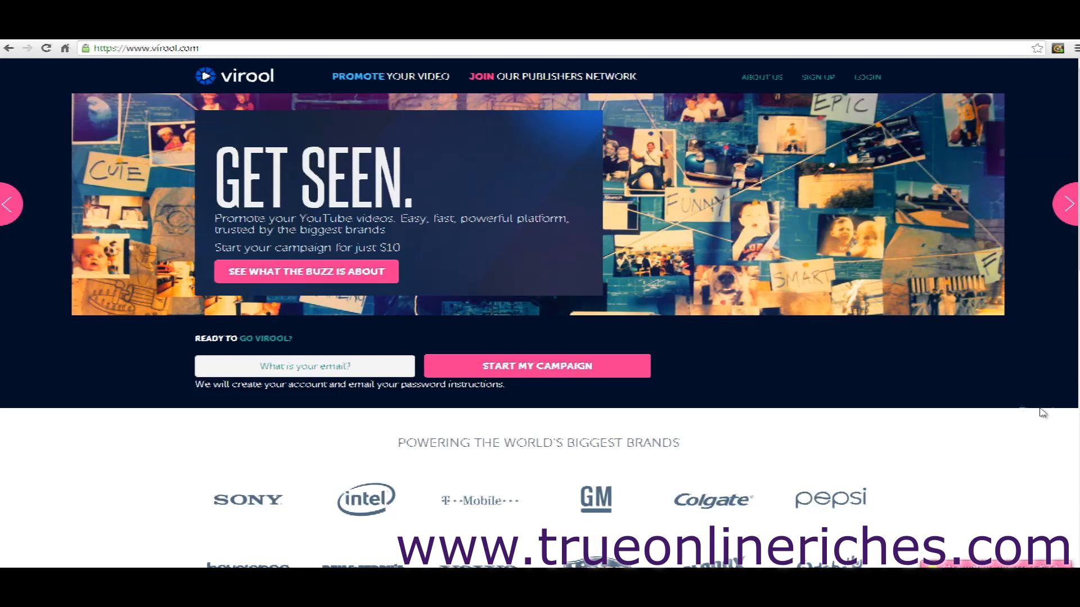
pyautogui.moveTo(835, 385)
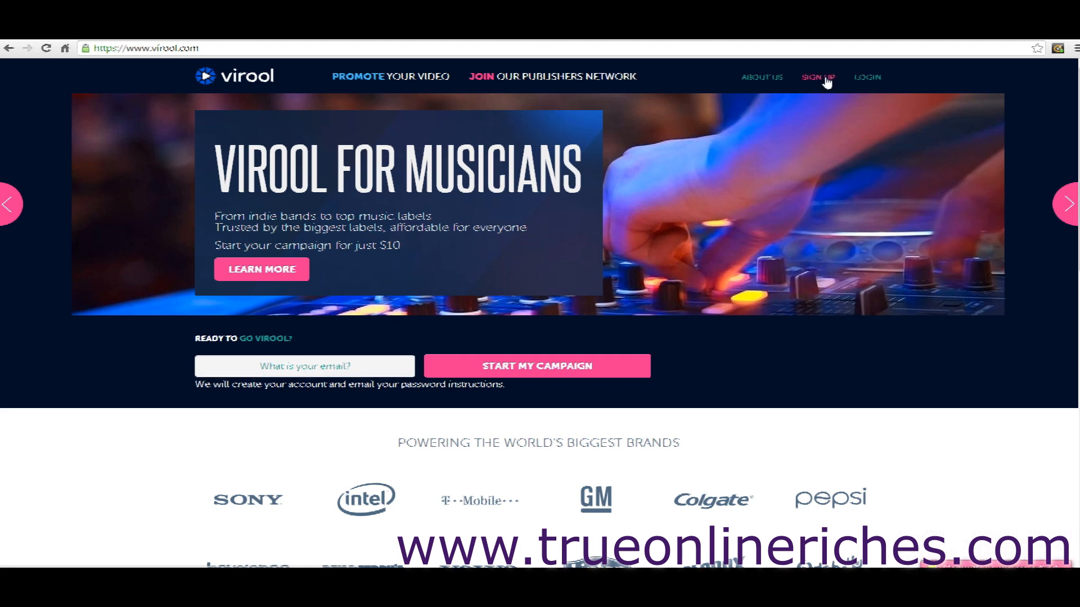
# Step: Log in to the Virool advertiser account with the saved credentials to reach the campaign dashboard
pyautogui.click(822, 77)
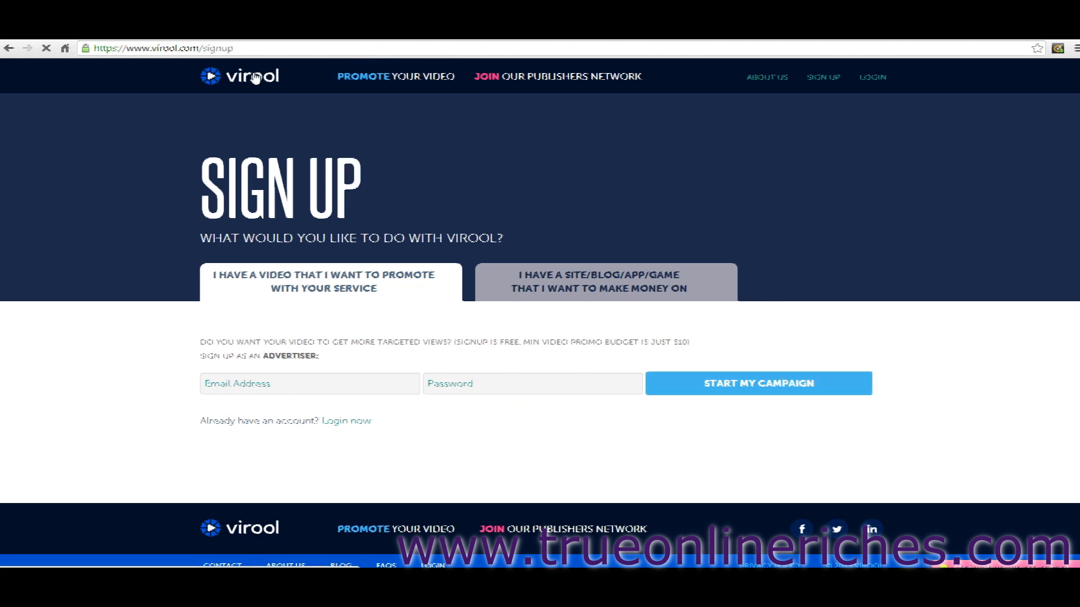
pyautogui.click(240, 76)
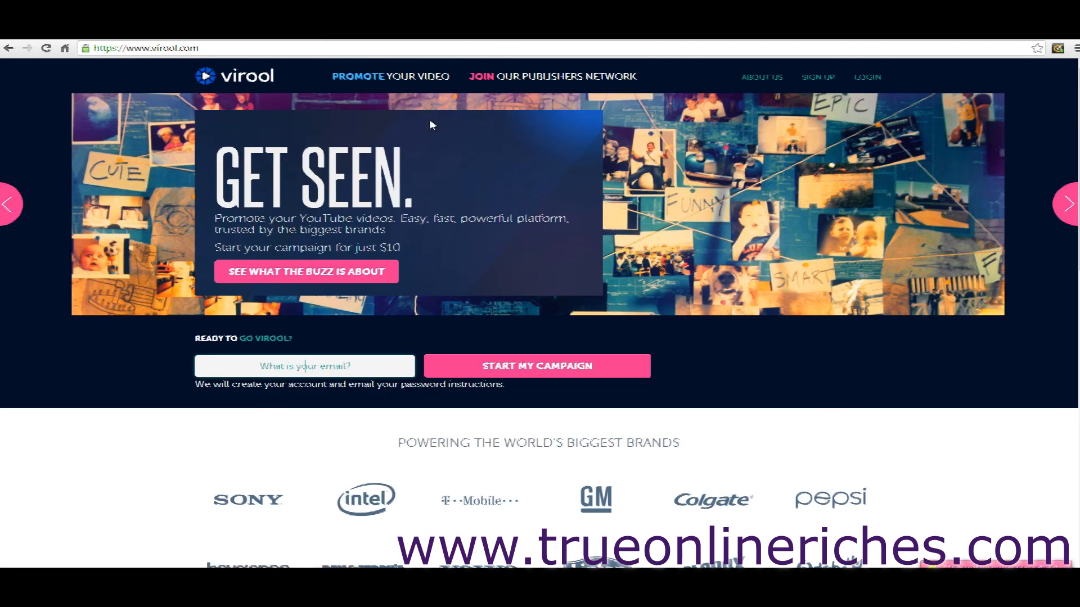
pyautogui.moveTo(506, 206)
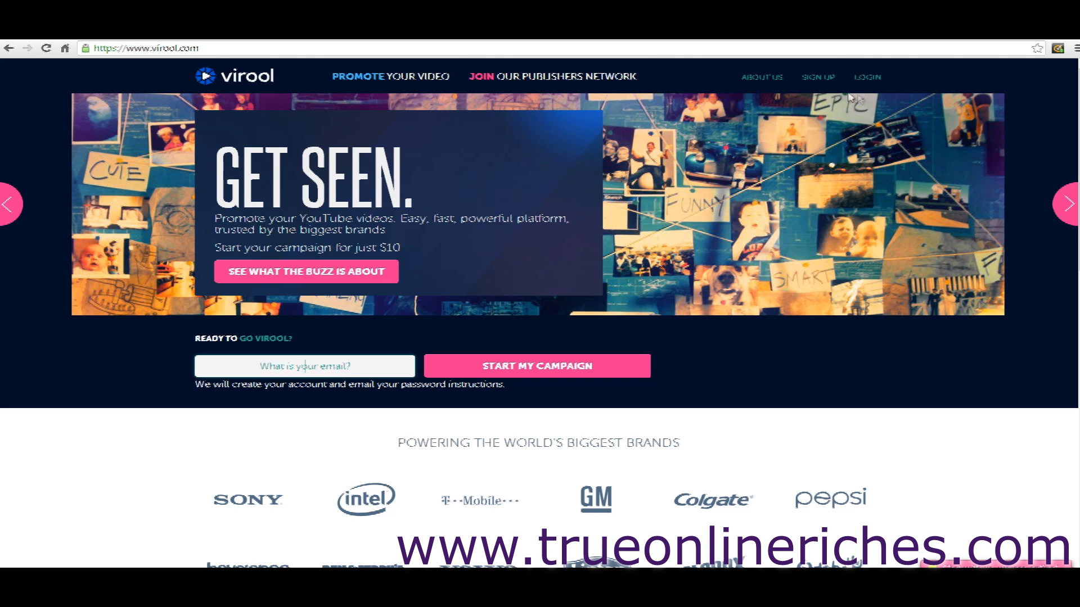
pyautogui.click(870, 77)
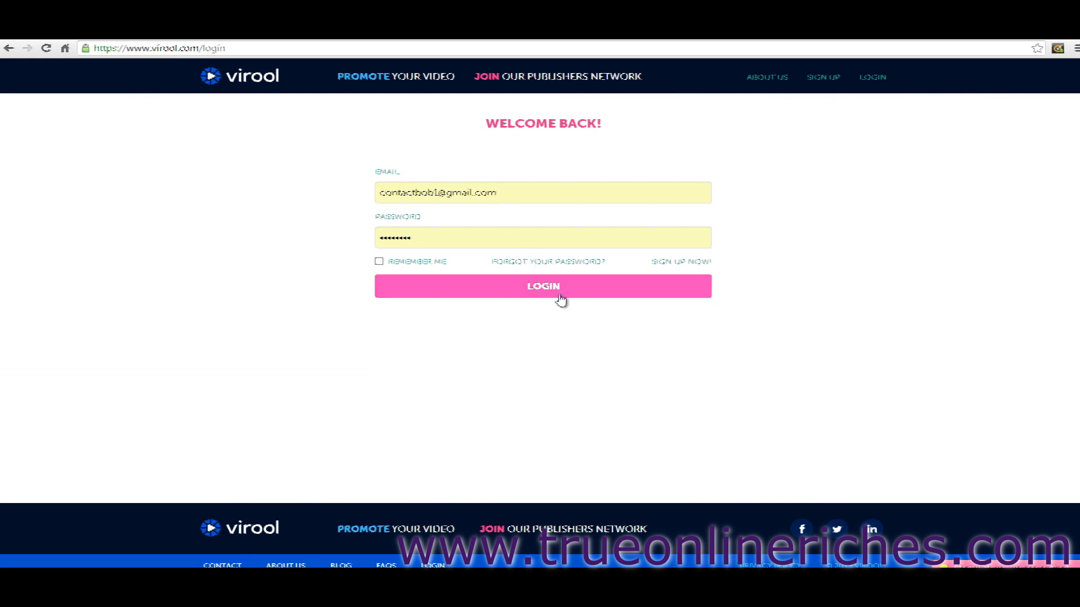
pyautogui.click(543, 286)
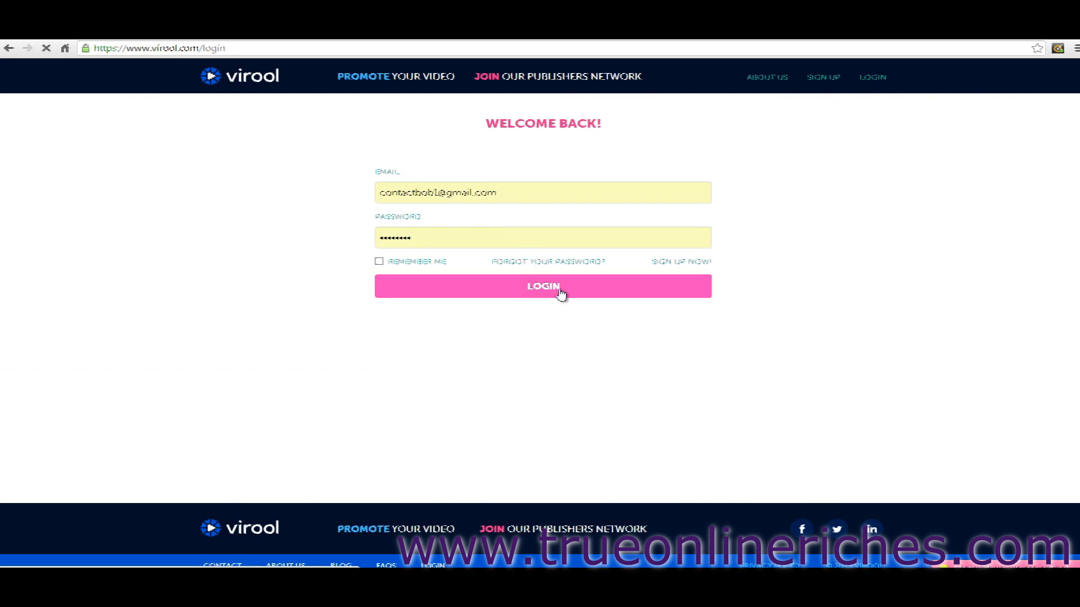
pyautogui.click(543, 286)
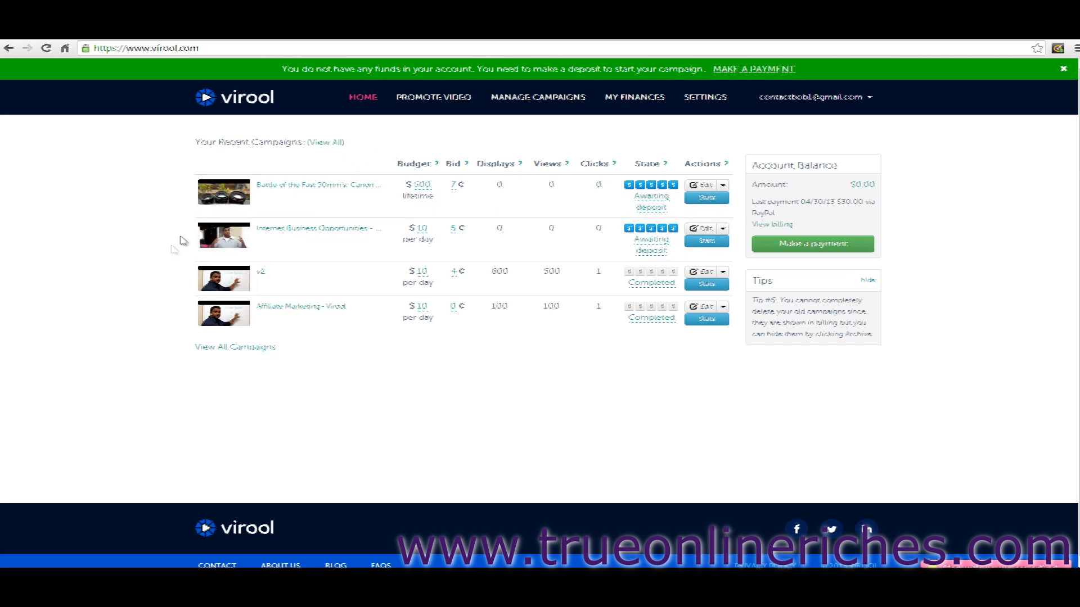
pyautogui.moveTo(165, 264)
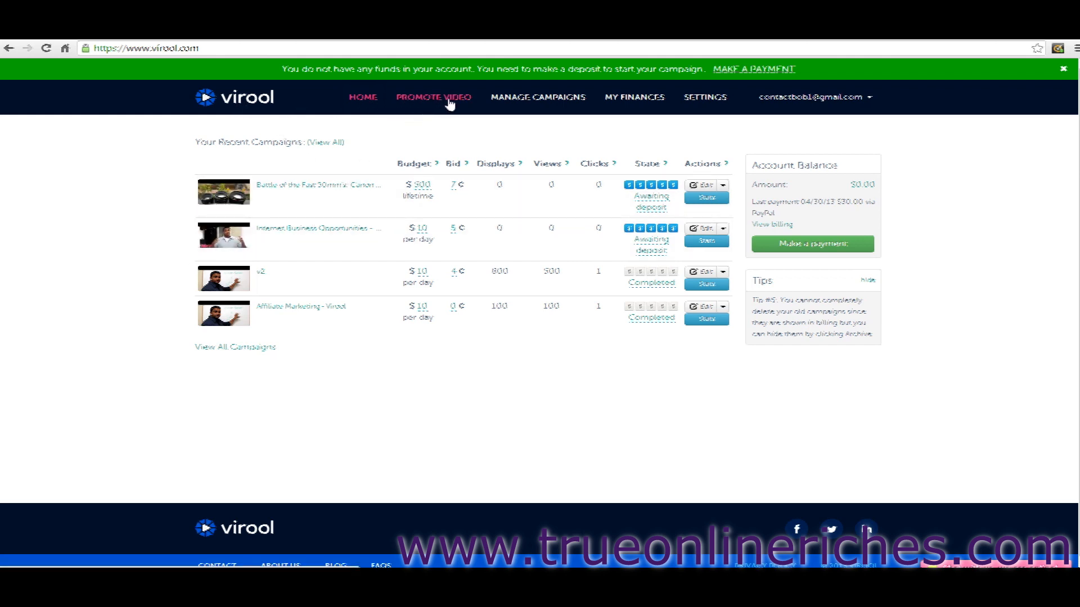
pyautogui.moveTo(429, 124)
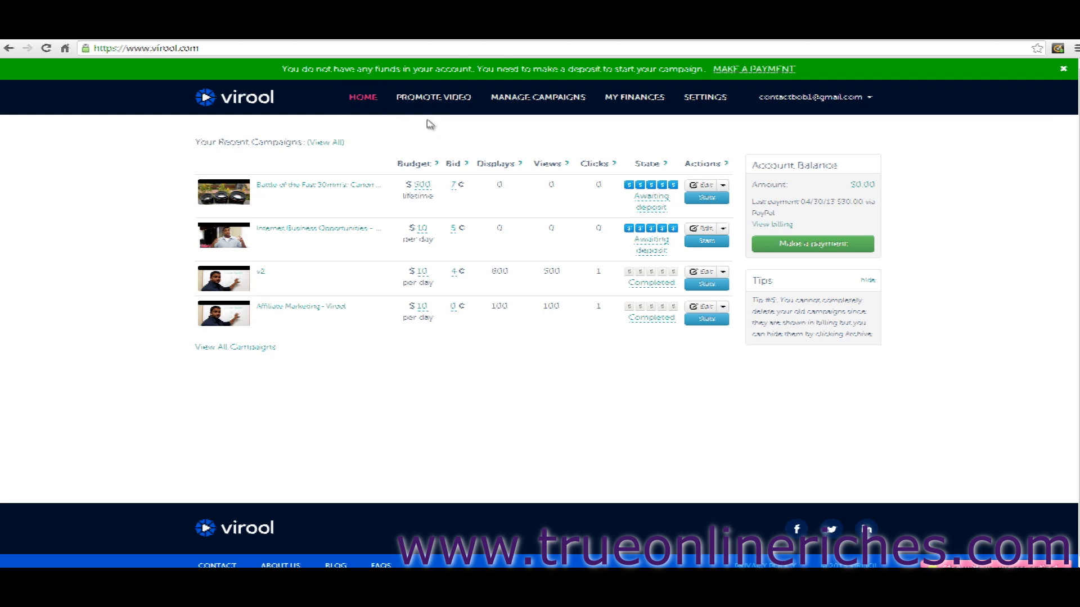
pyautogui.moveTo(433, 97)
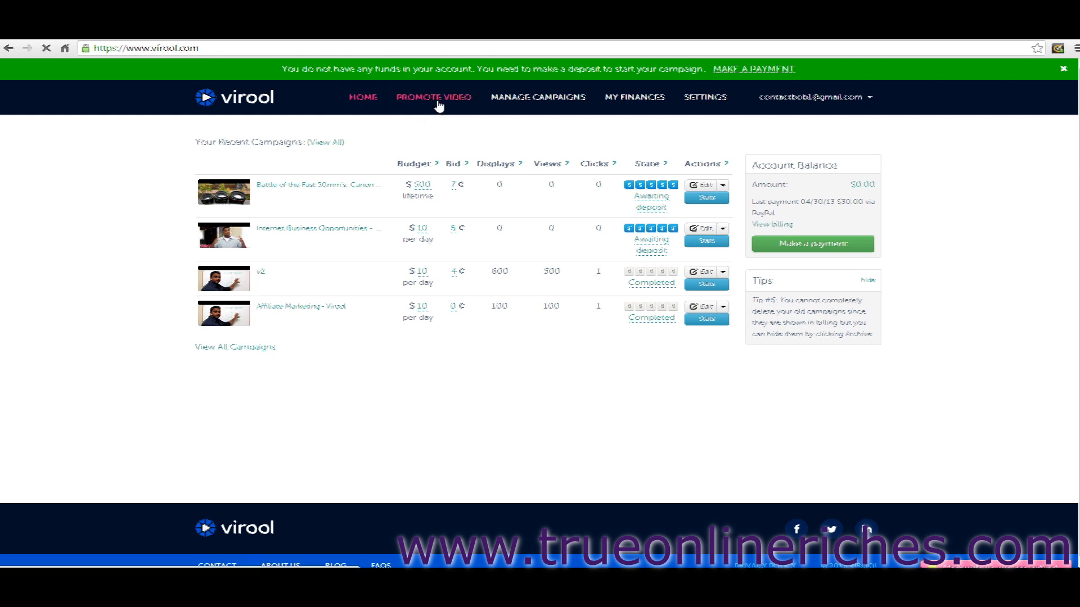
pyautogui.click(433, 96)
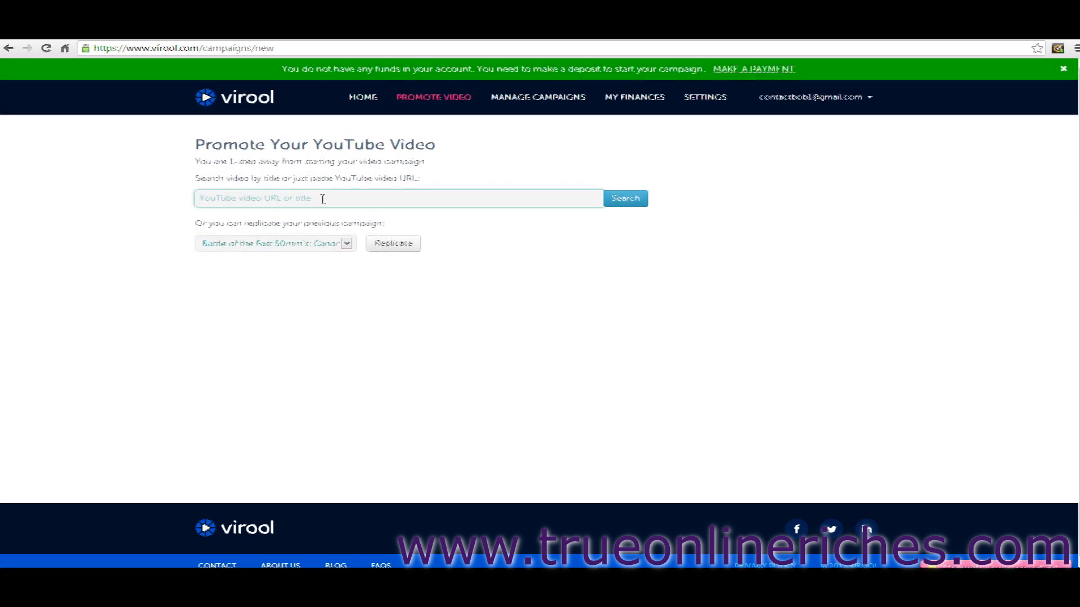
pyautogui.write('https://www.youtube.com/watch?v=FxcYKnBSYBk')
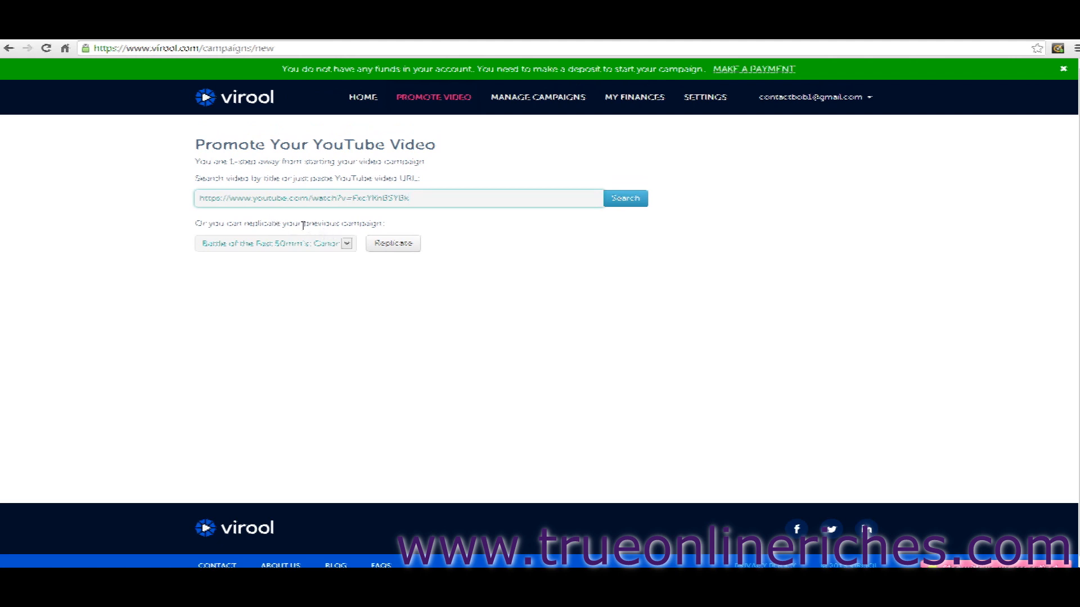
pyautogui.click(623, 199)
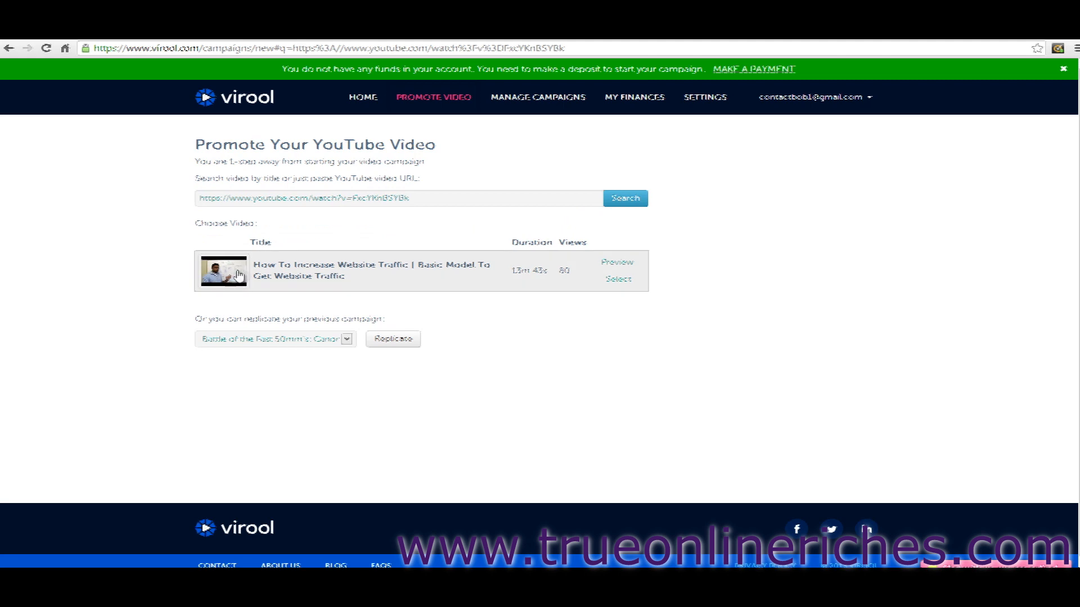
pyautogui.moveTo(147, 218)
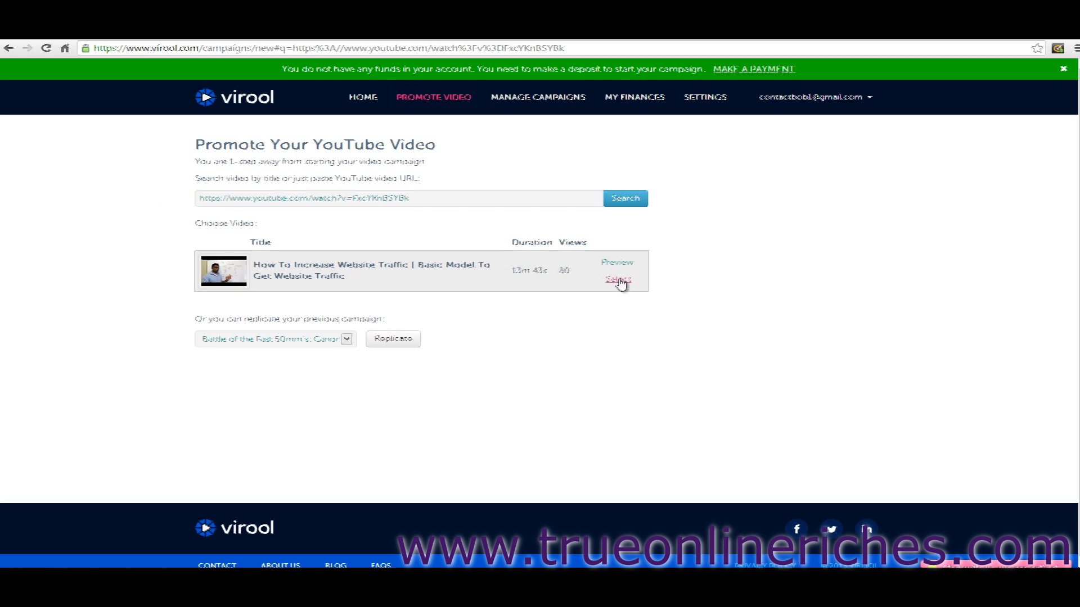
# Step: Select the found video and rename the campaign to 'sfdsdfsd'
pyautogui.click(617, 280)
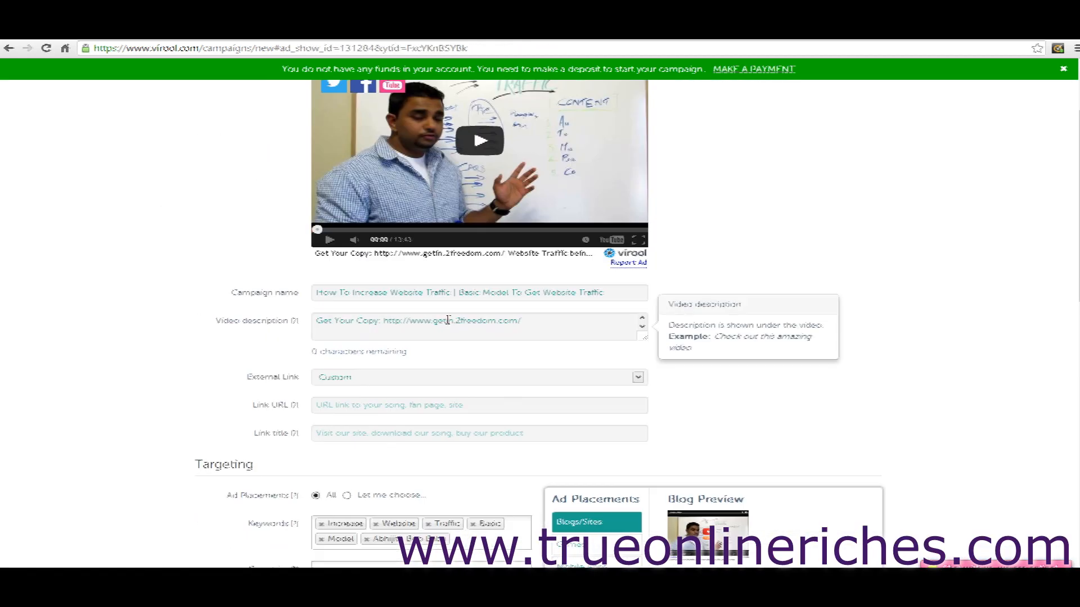
pyautogui.scroll(3)
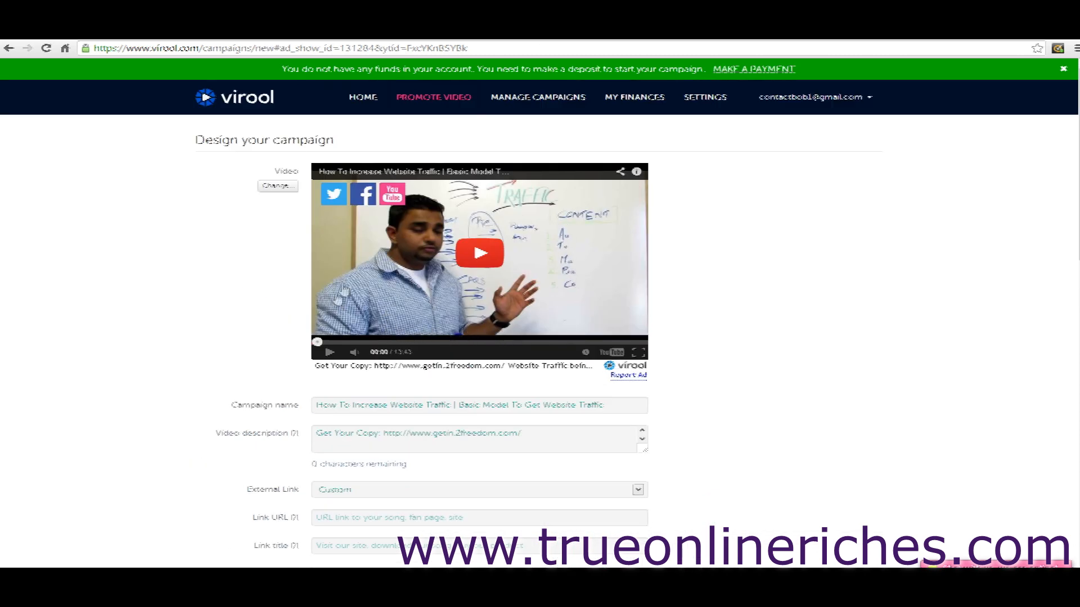
pyautogui.scroll(-3)
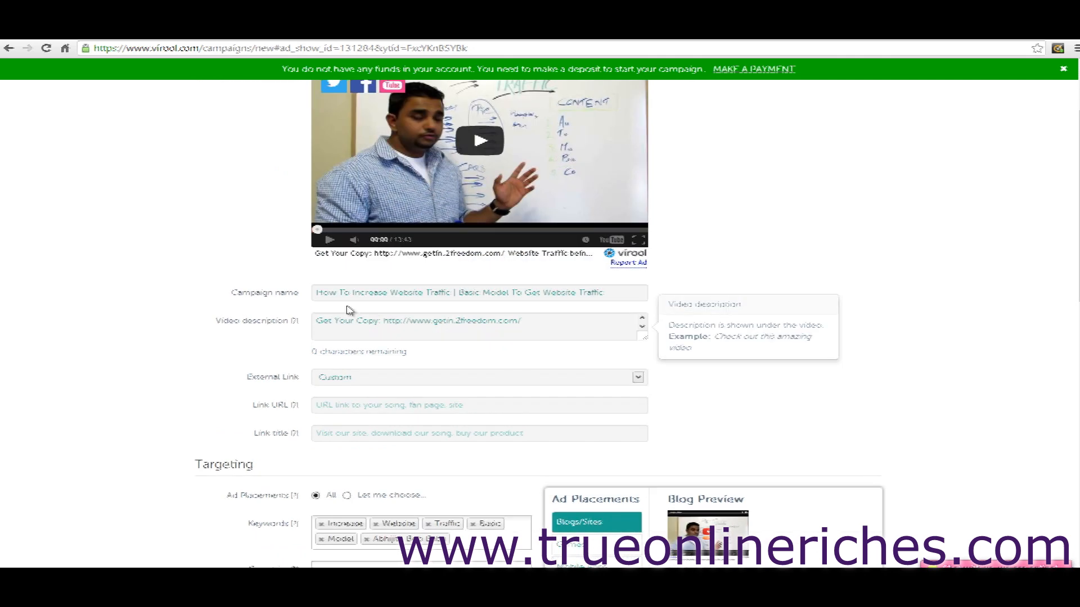
pyautogui.moveTo(327, 297)
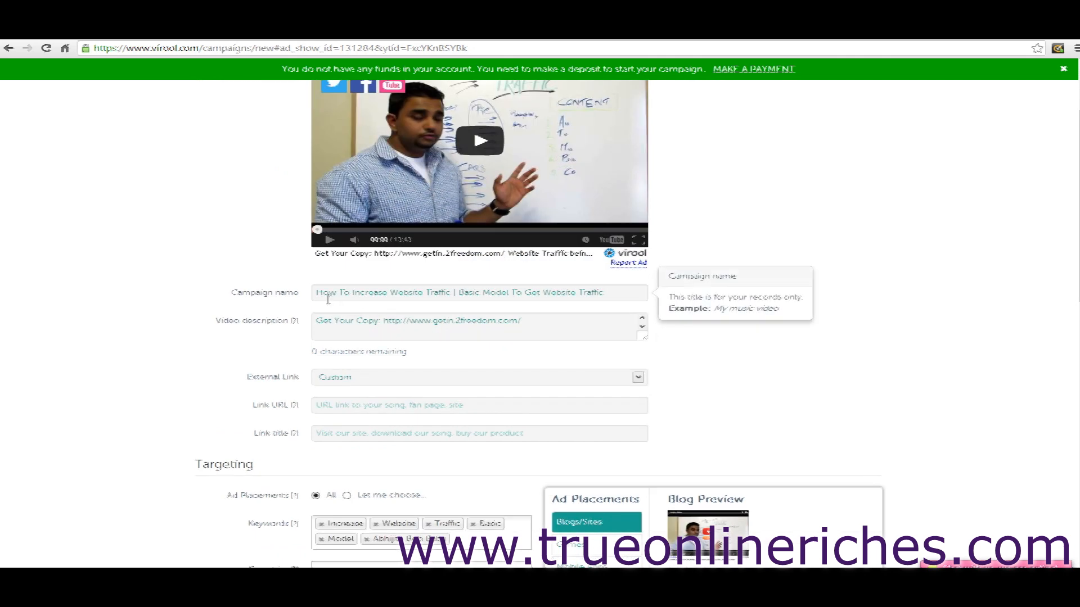
pyautogui.scroll(-3)
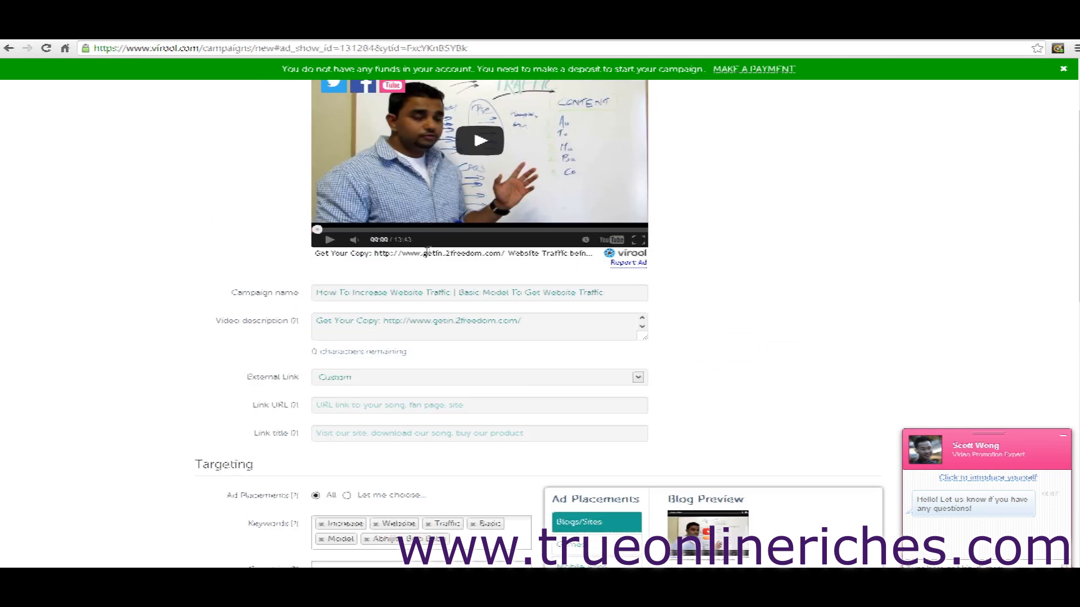
pyautogui.moveTo(539, 314)
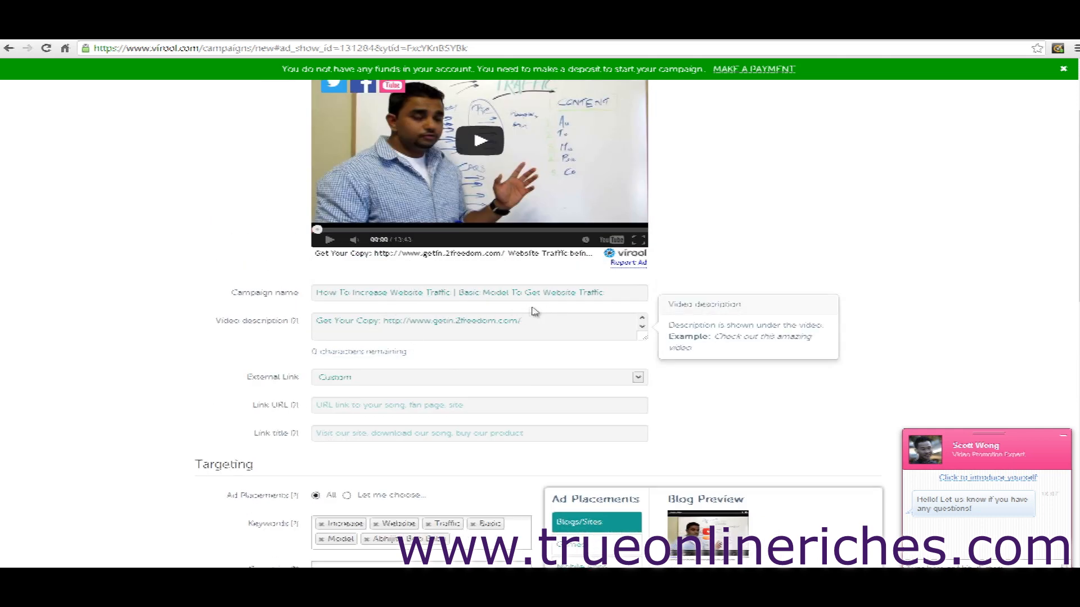
pyautogui.moveTo(606, 293)
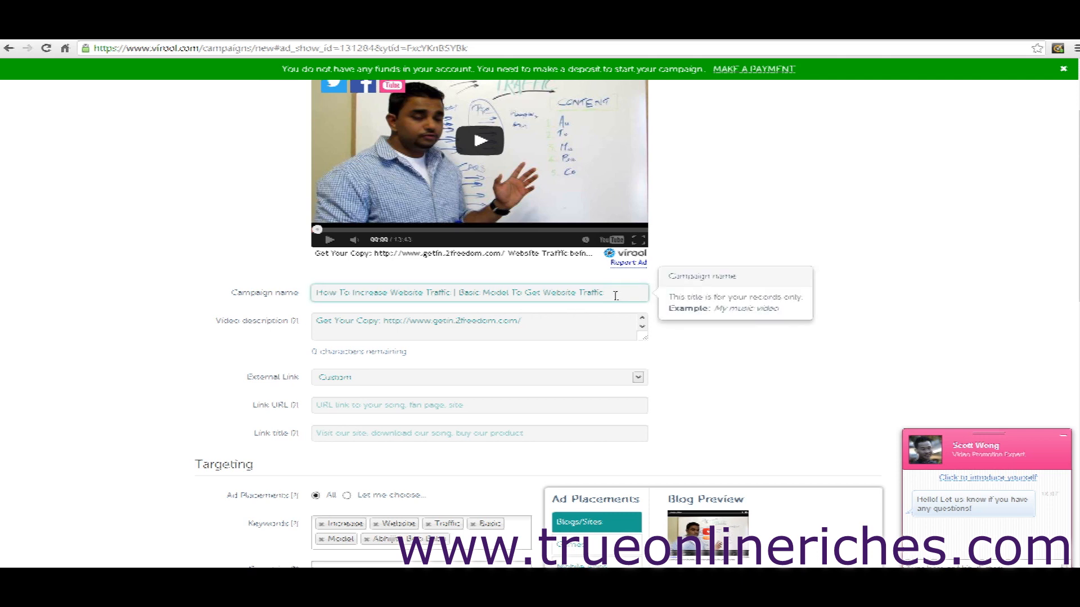
pyautogui.press('Backspace')
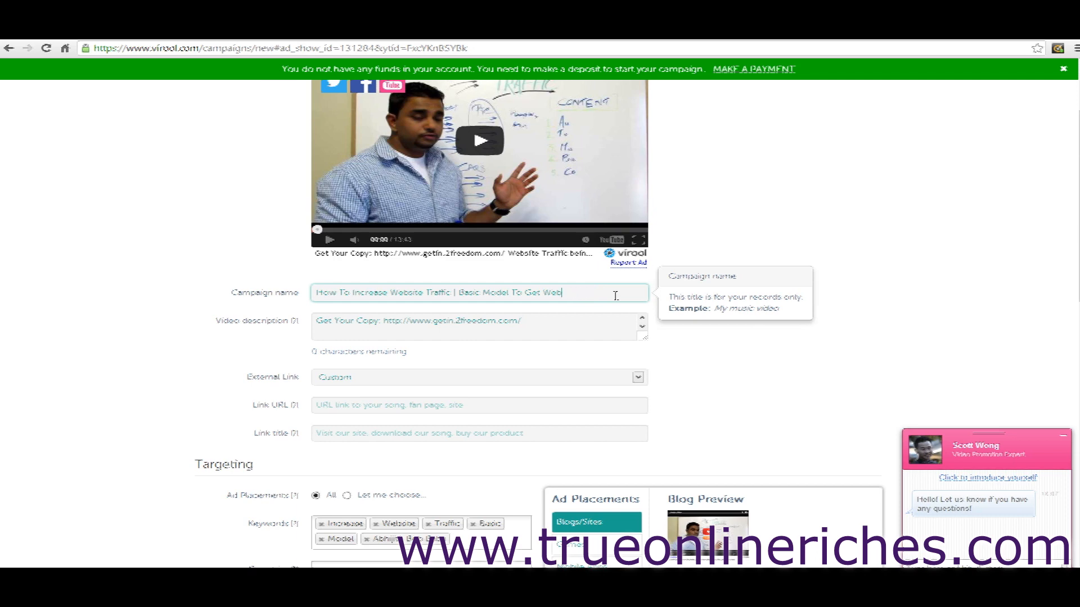
pyautogui.moveTo(589, 275)
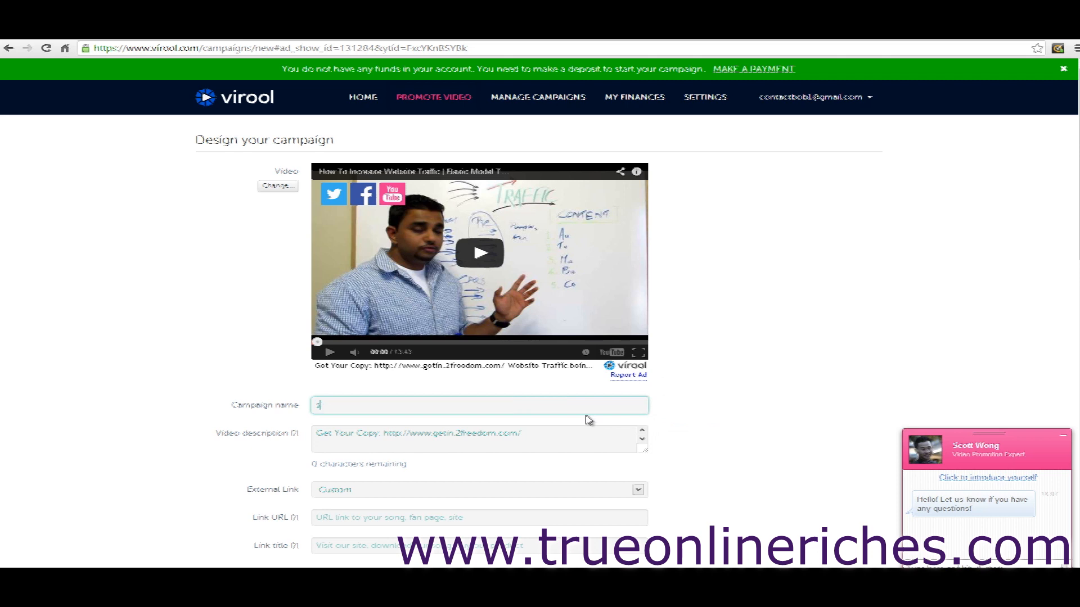
pyautogui.write('sfdsdfsd')
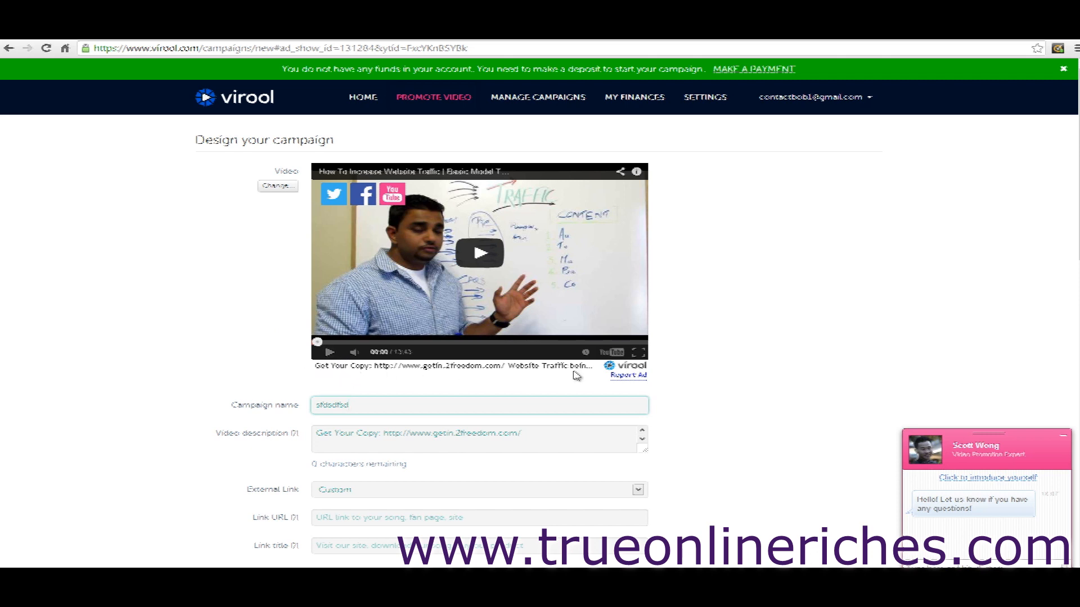
# Step: Rewrite the video description, ending with 'increasing the chances of the article to rank higher.'
pyautogui.click(479, 439)
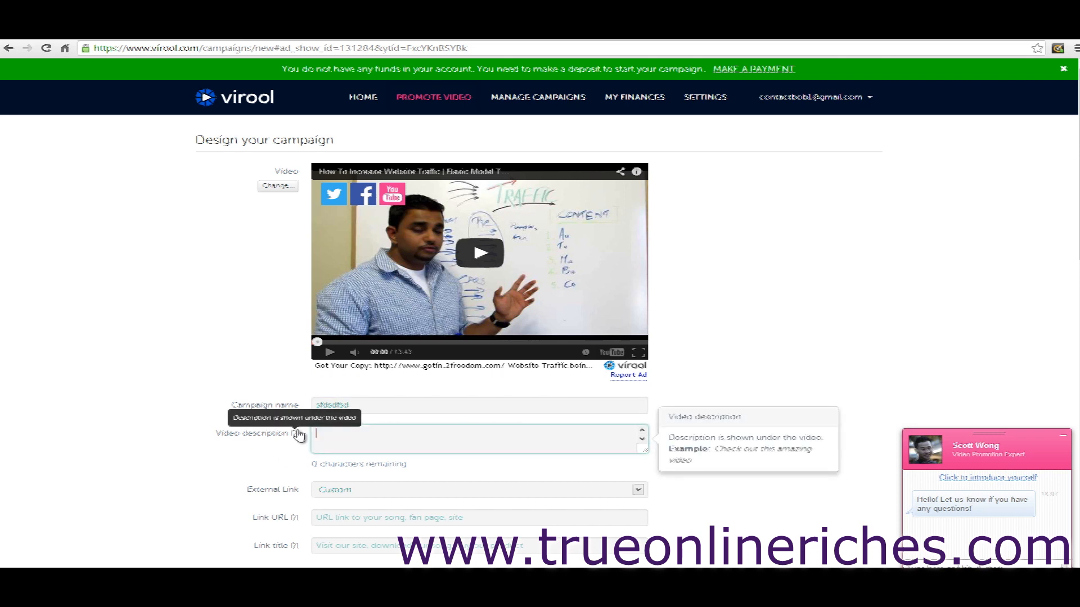
pyautogui.click(477, 439)
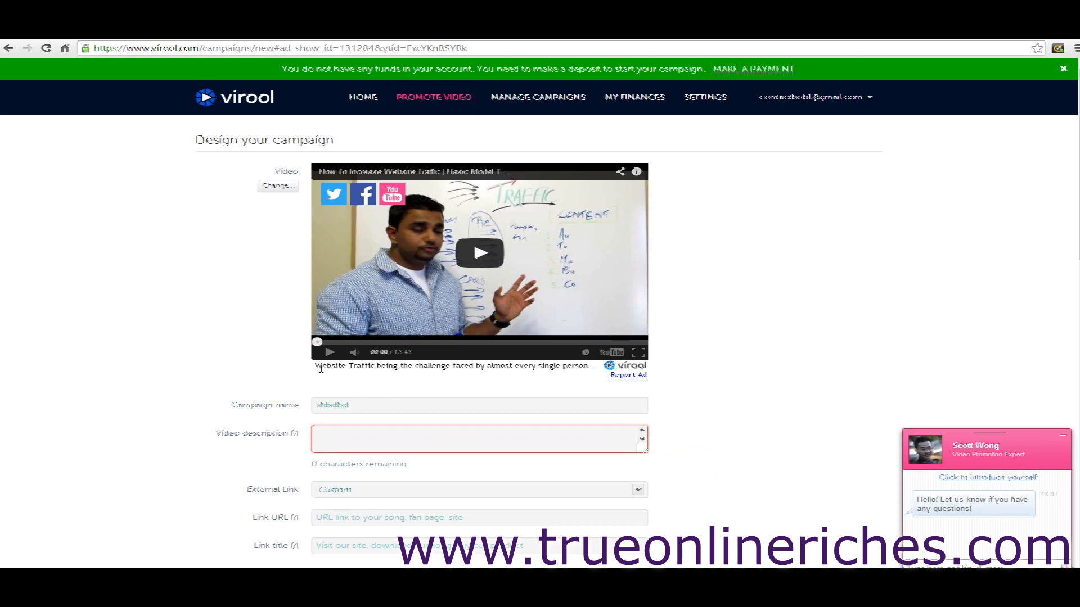
pyautogui.moveTo(389, 391)
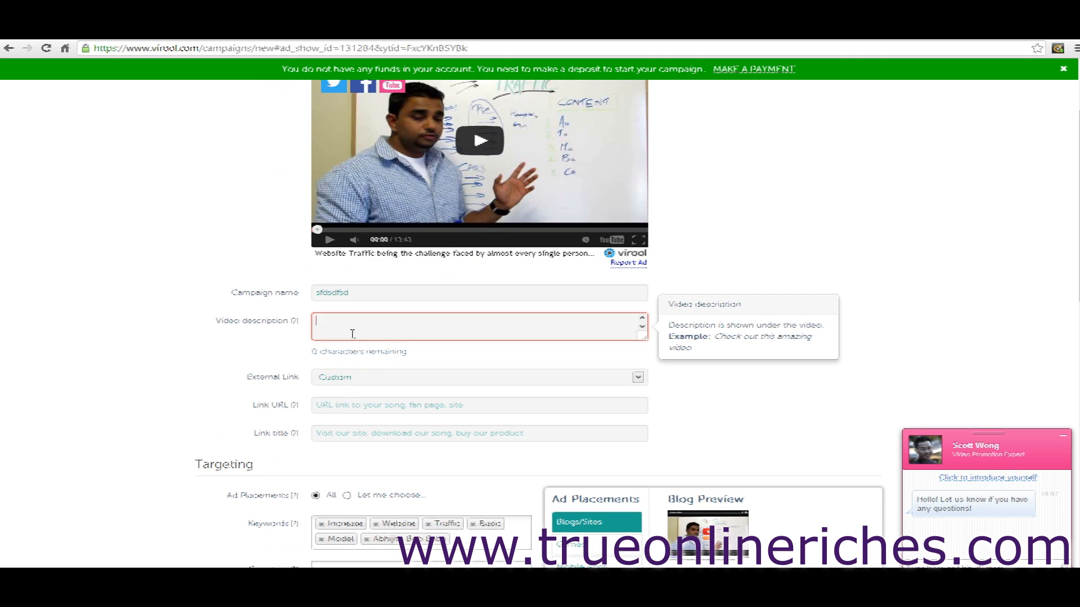
pyautogui.write('between article content and the media; thereby increasing the chances of the article to rank higher.')
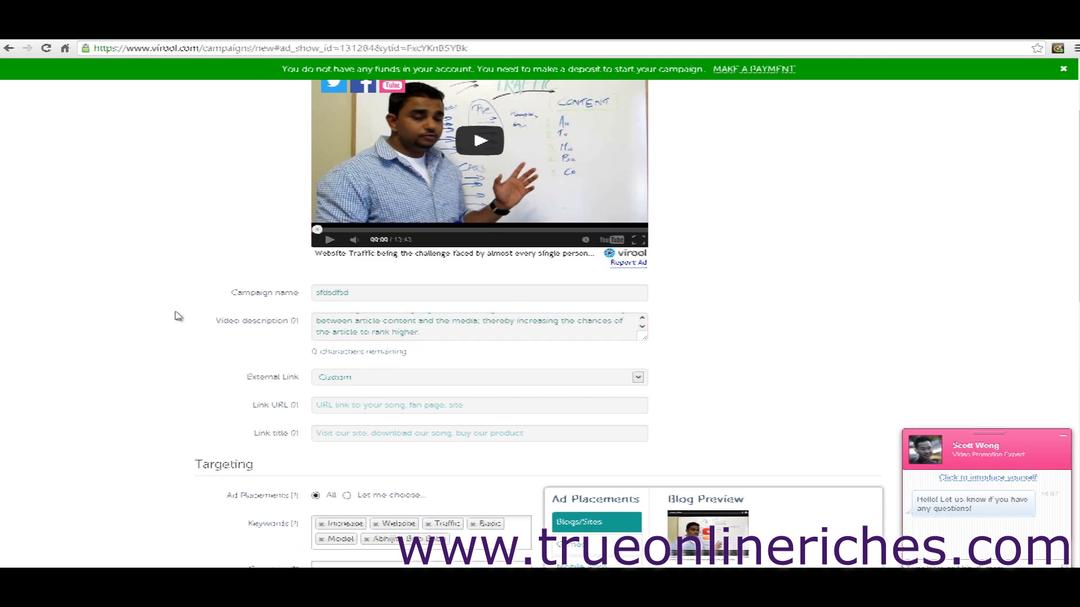
pyautogui.scroll(-3)
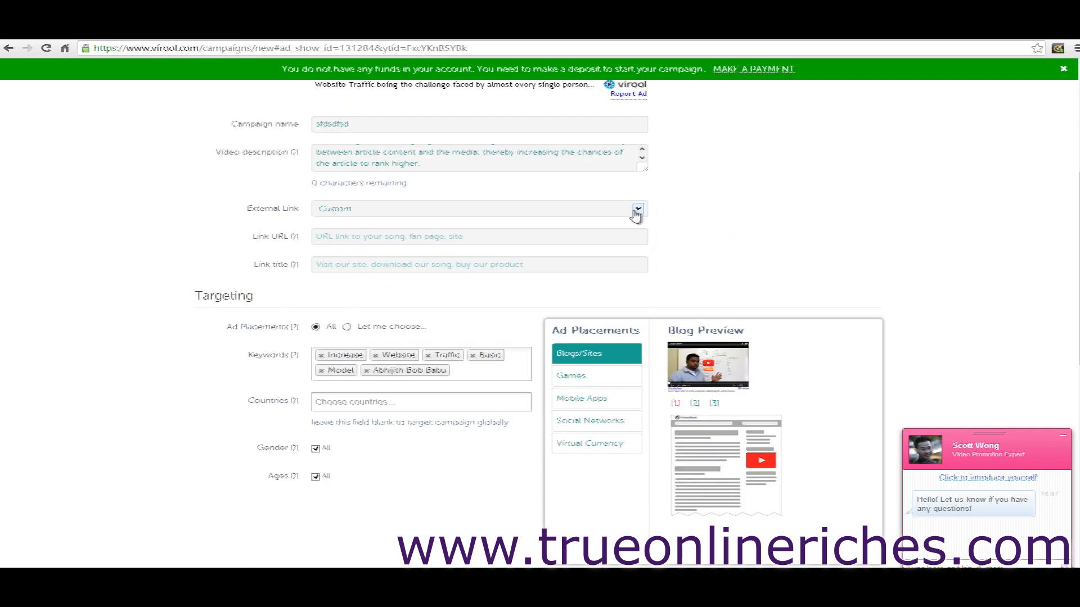
pyautogui.click(636, 209)
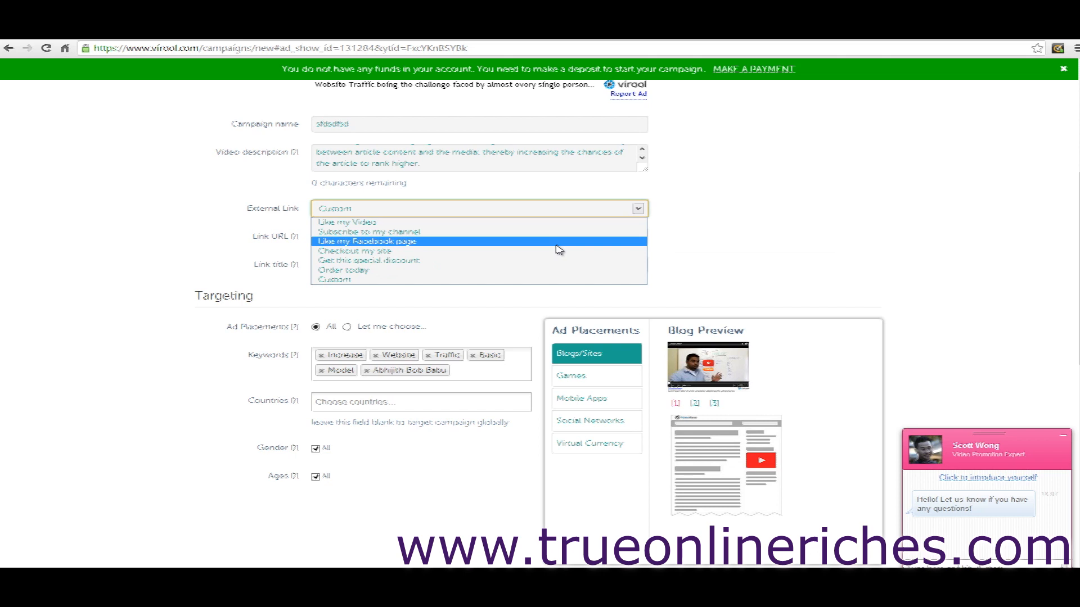
pyautogui.click(336, 280)
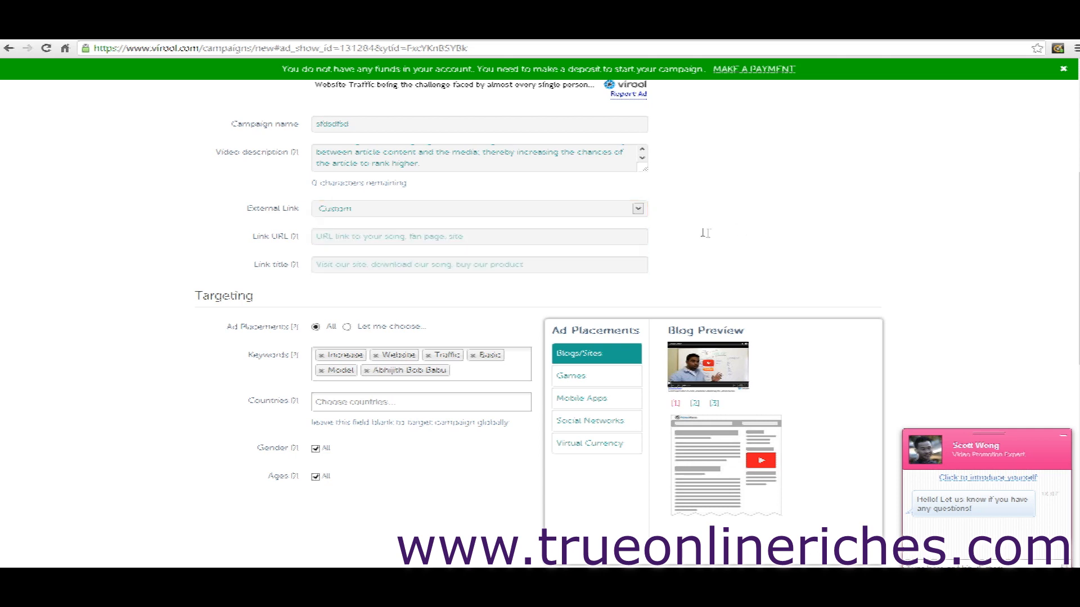
pyautogui.moveTo(567, 239)
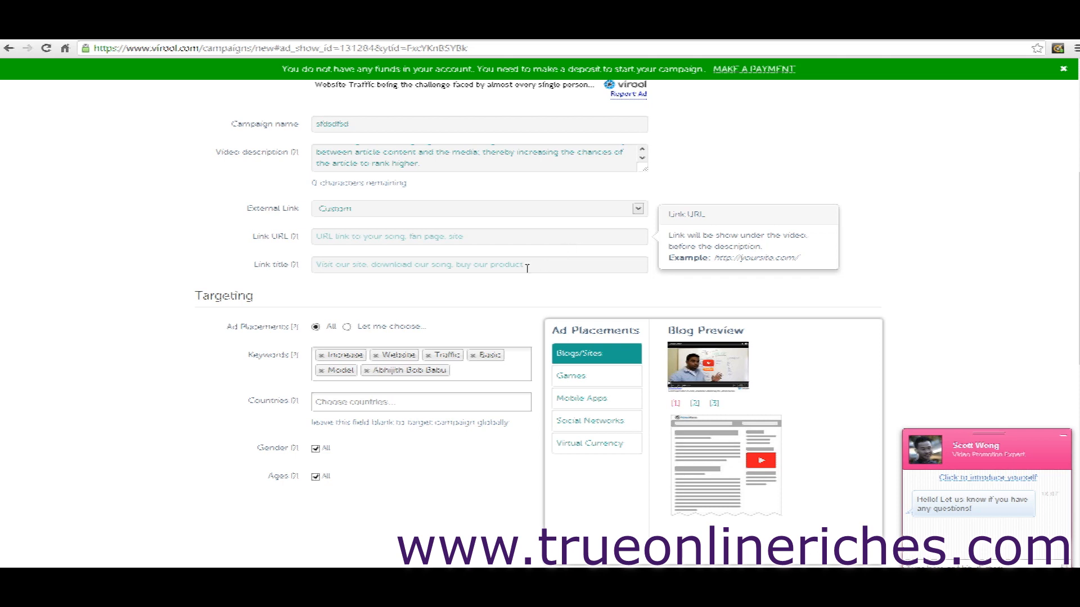
pyautogui.click(478, 264)
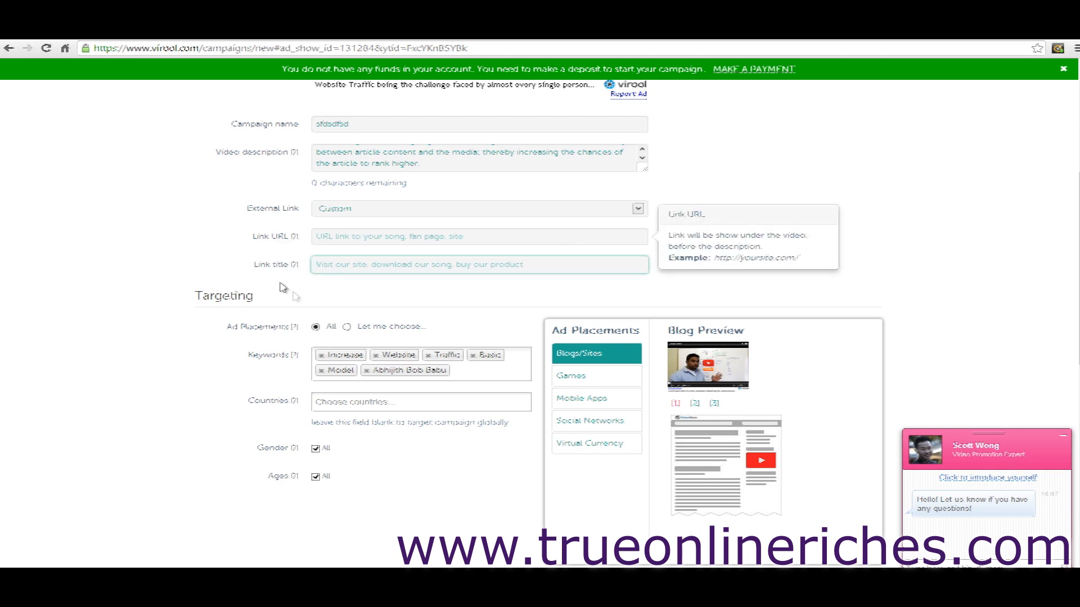
pyautogui.moveTo(543, 314)
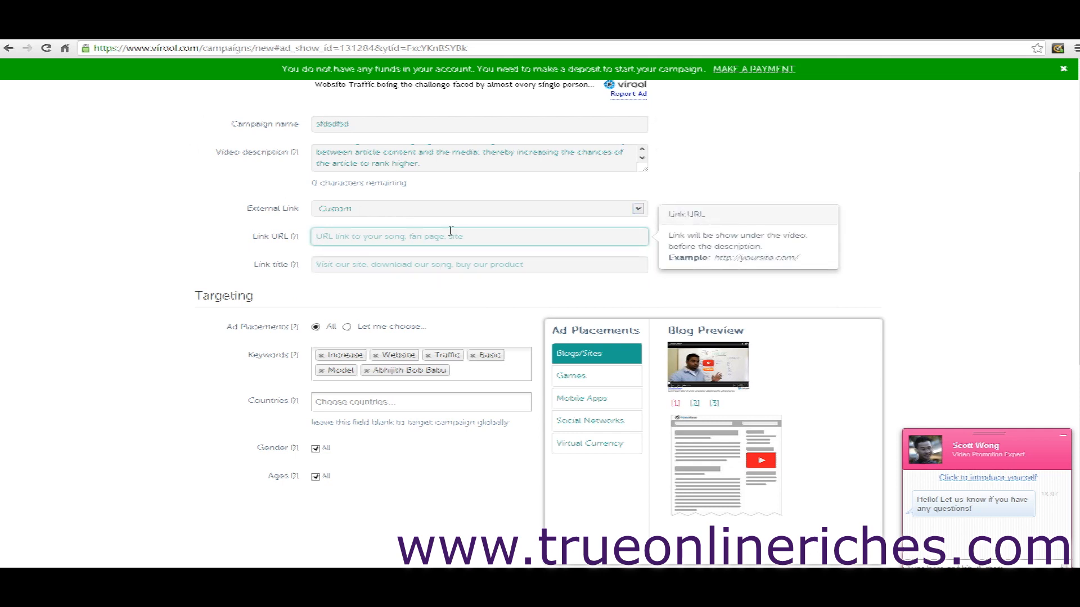
pyautogui.write('http://www.trueonlineriches.com')
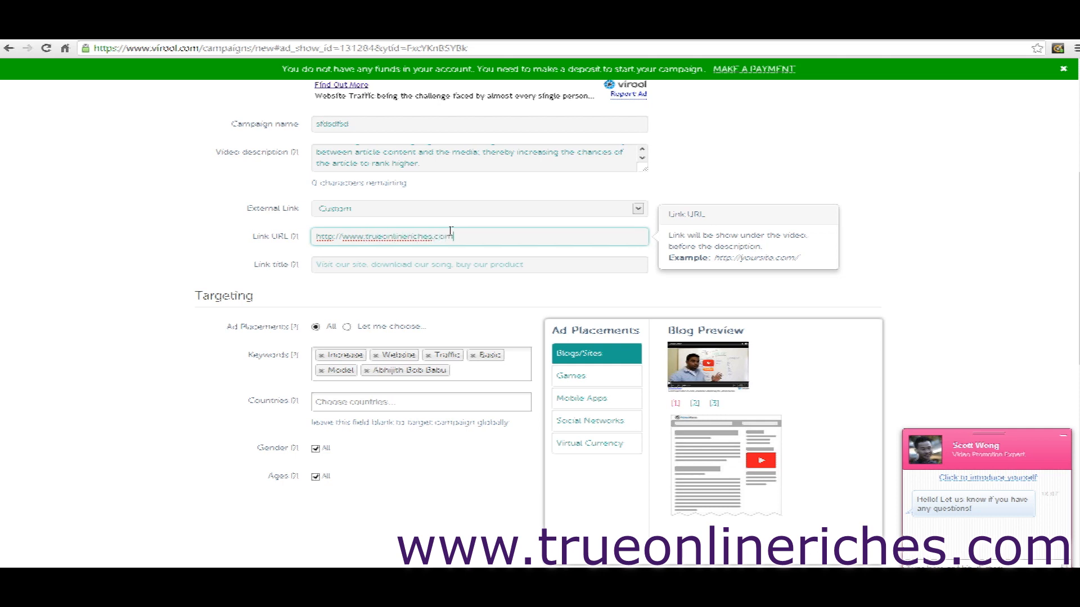
# Step: Set the link title to 'You're welcome to check out my website'
pyautogui.click(478, 265)
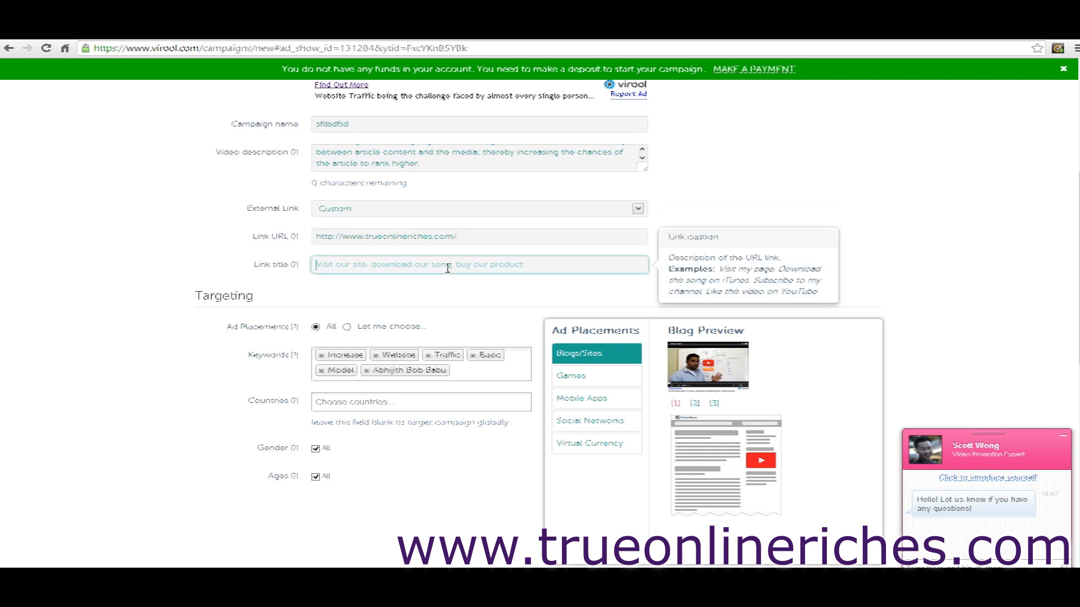
pyautogui.write('\\')
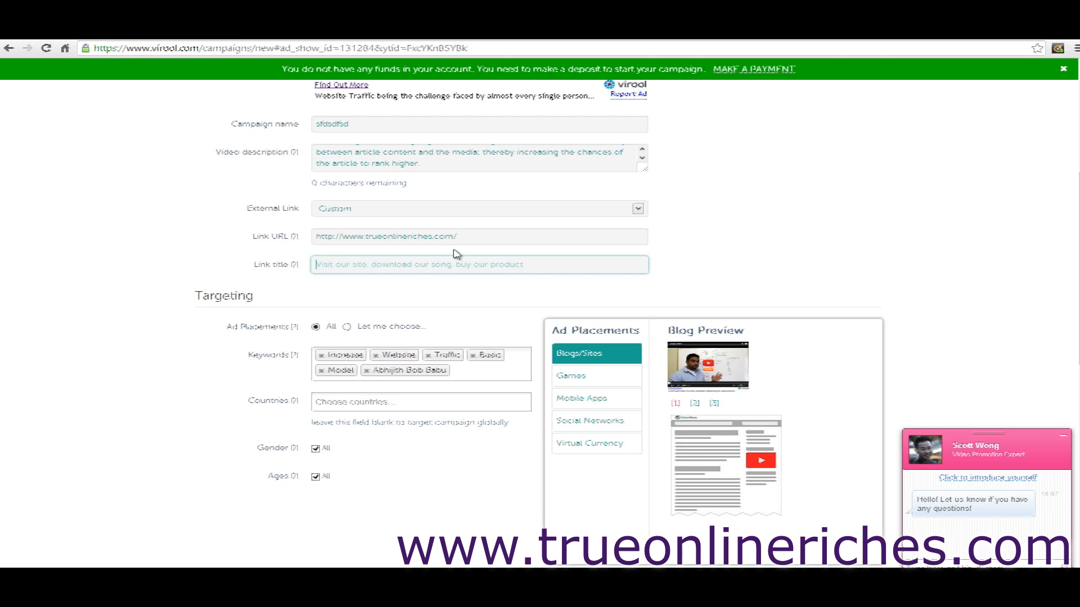
pyautogui.write("You're")
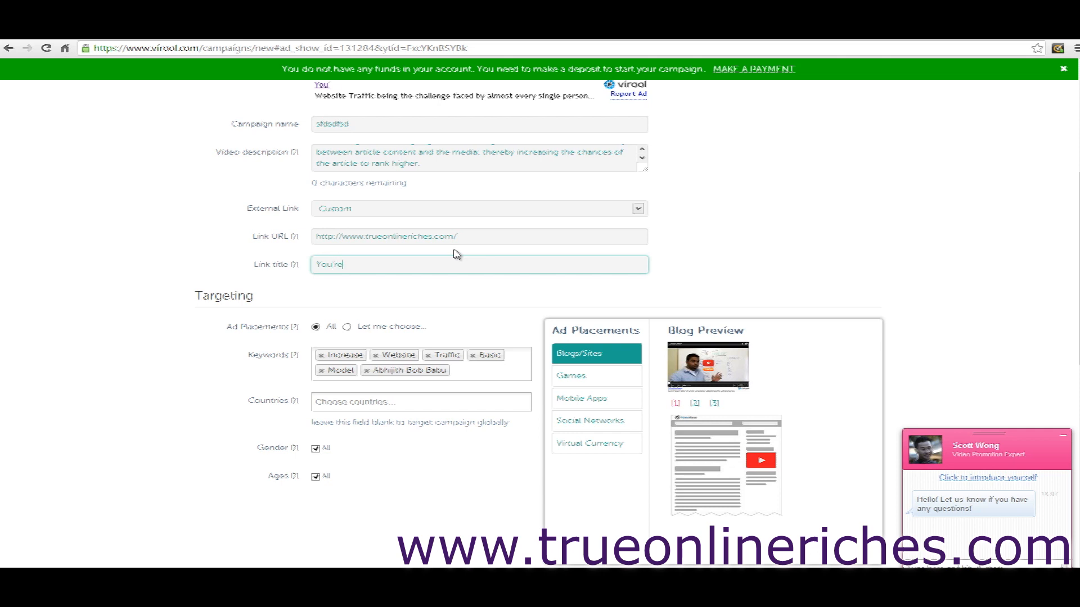
pyautogui.write('welcome to')
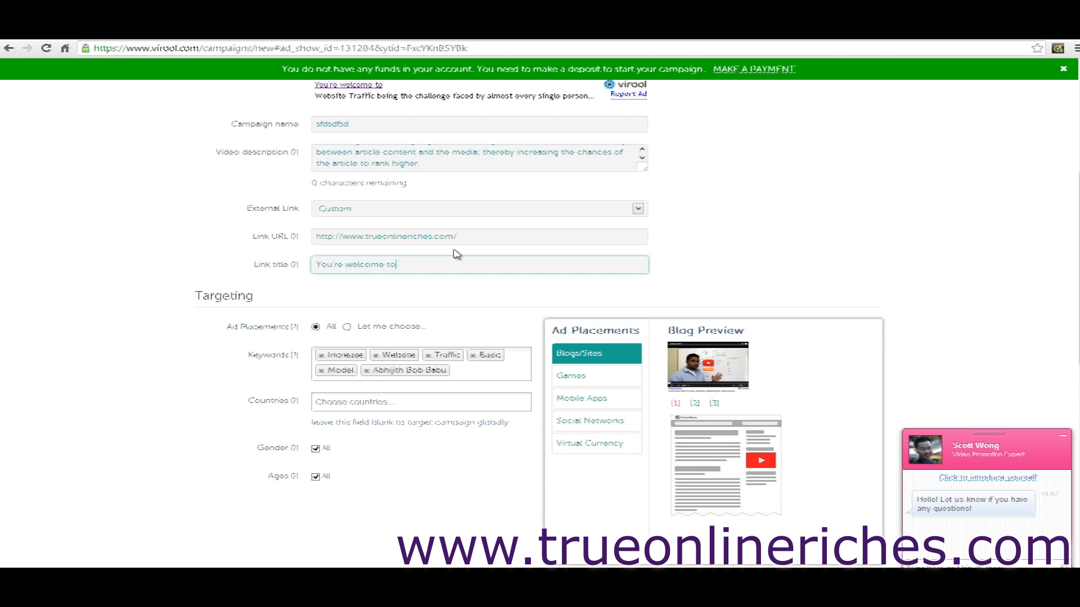
pyautogui.write('checkout m')
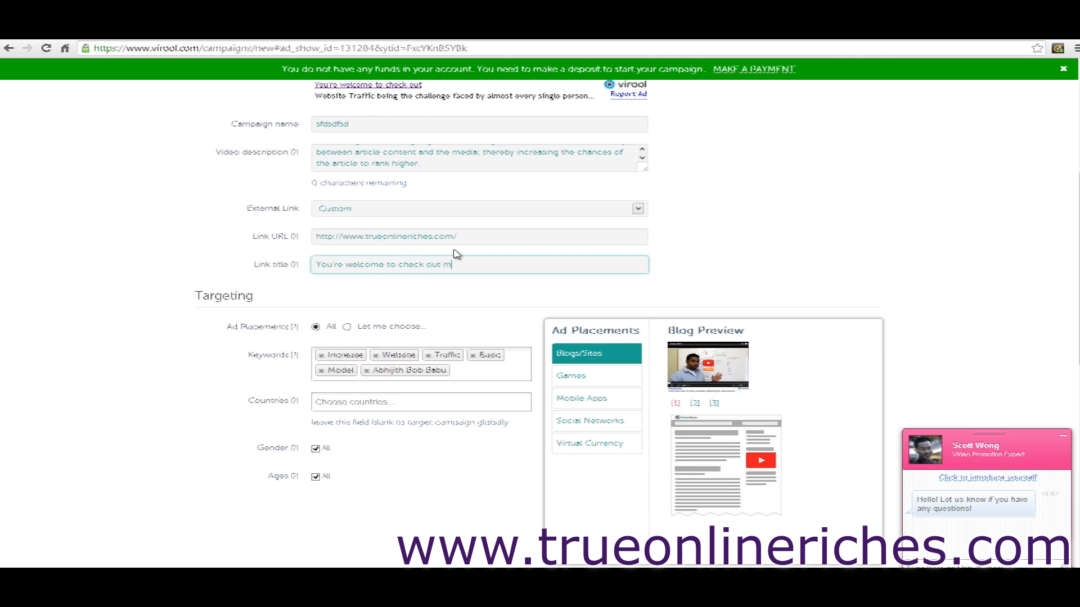
pyautogui.write('y website')
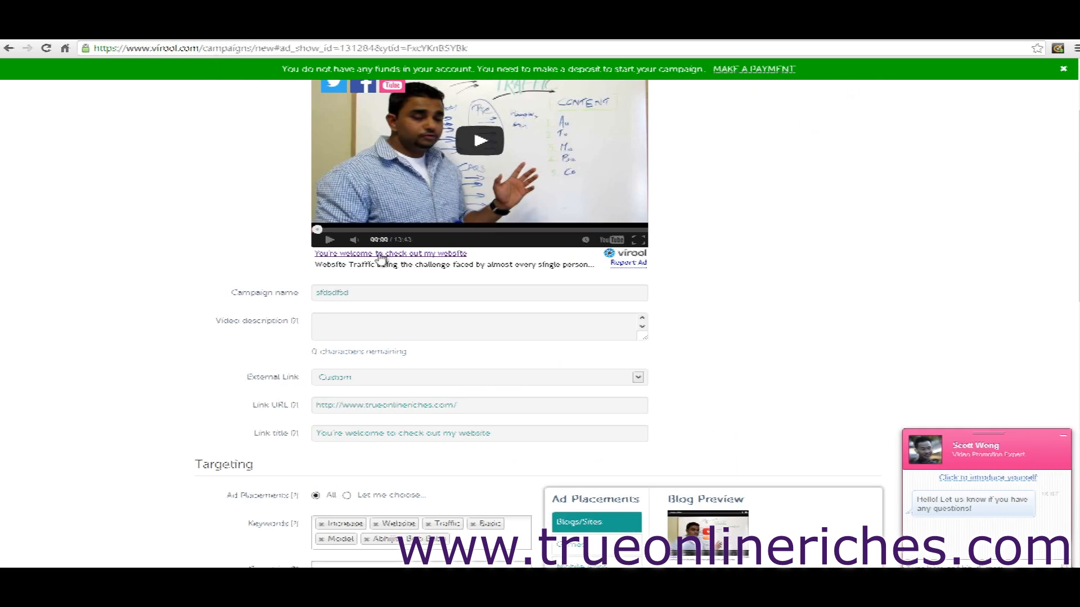
pyautogui.scroll(-3)
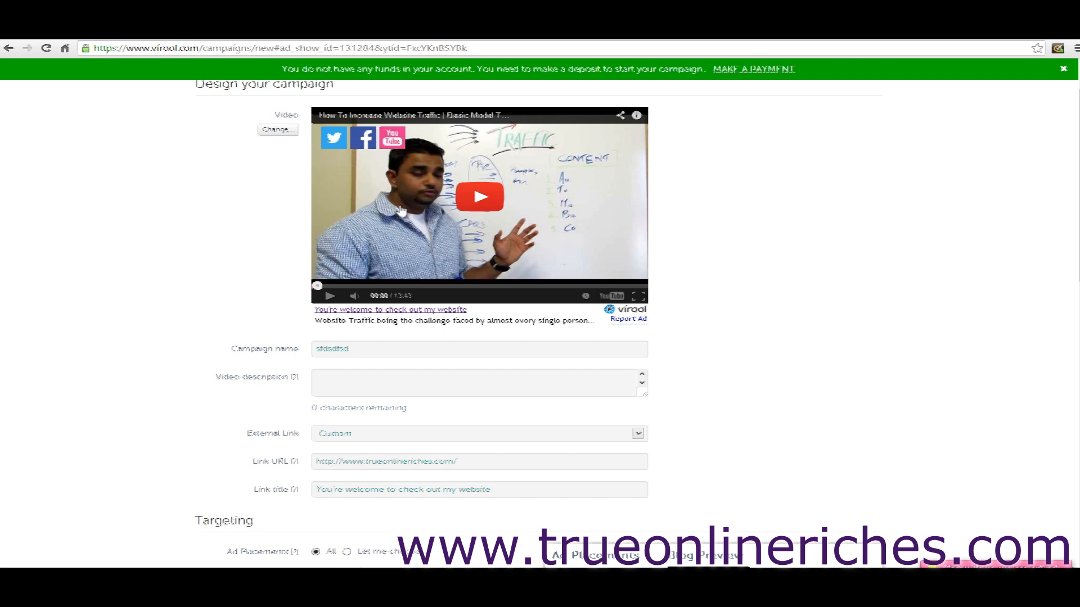
pyautogui.scroll(-3)
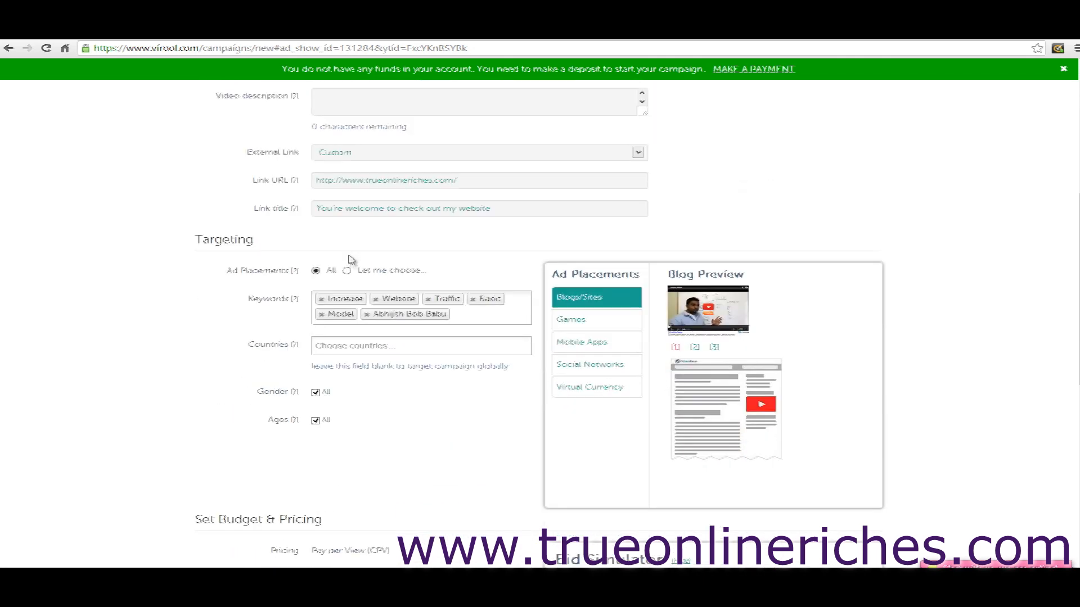
pyautogui.scroll(-3)
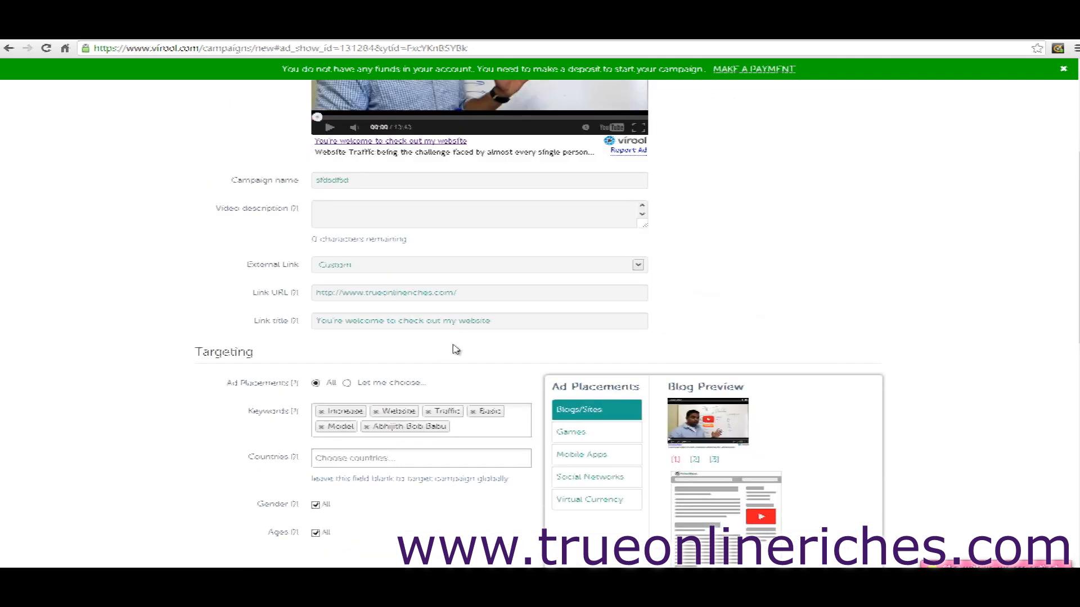
pyautogui.scroll(3)
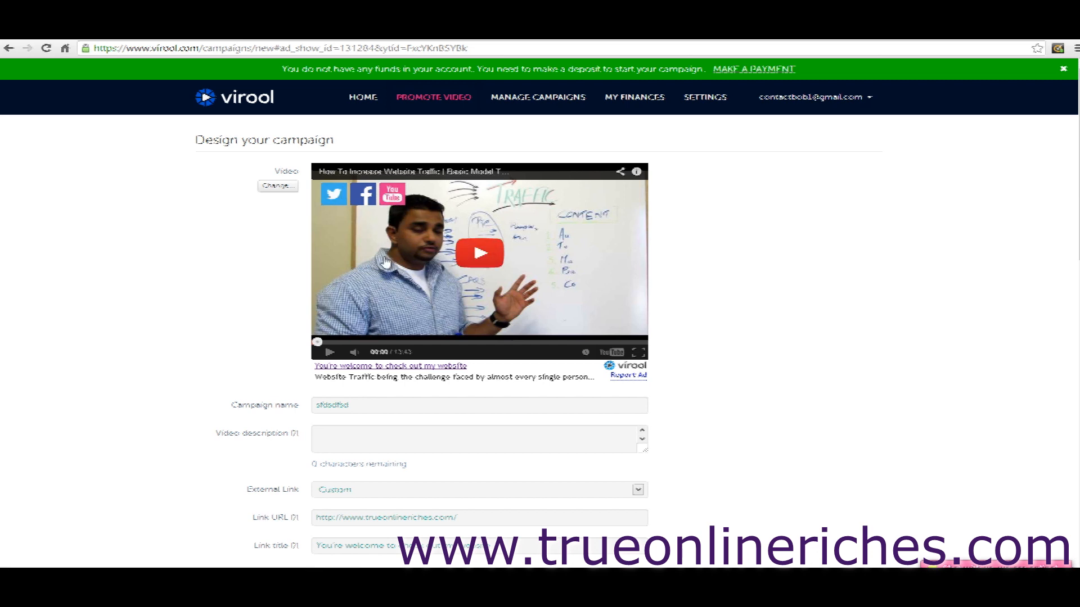
pyautogui.moveTo(347, 218)
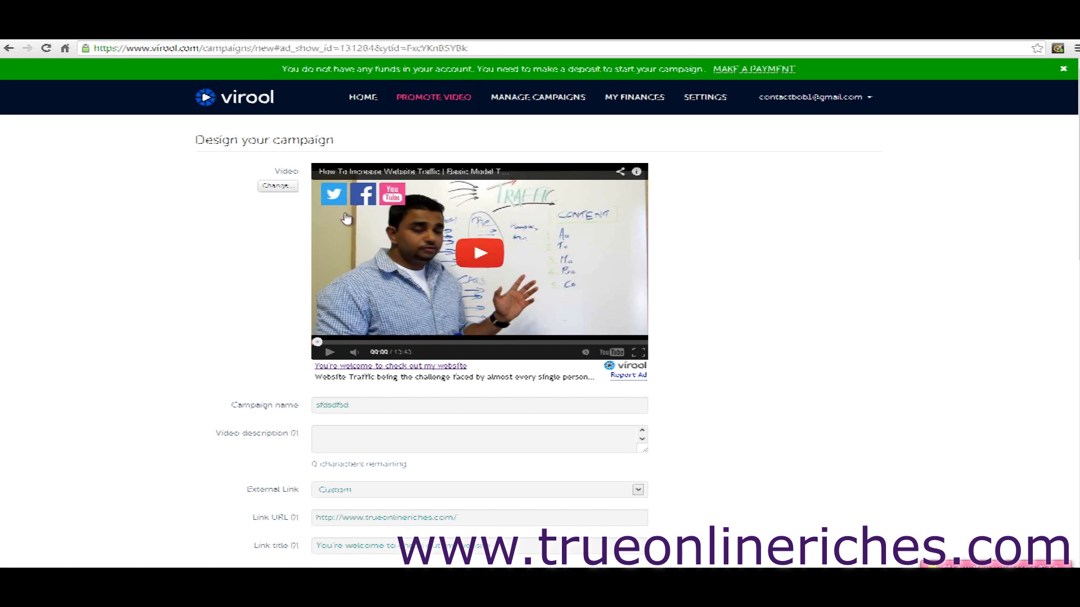
pyautogui.moveTo(381, 263)
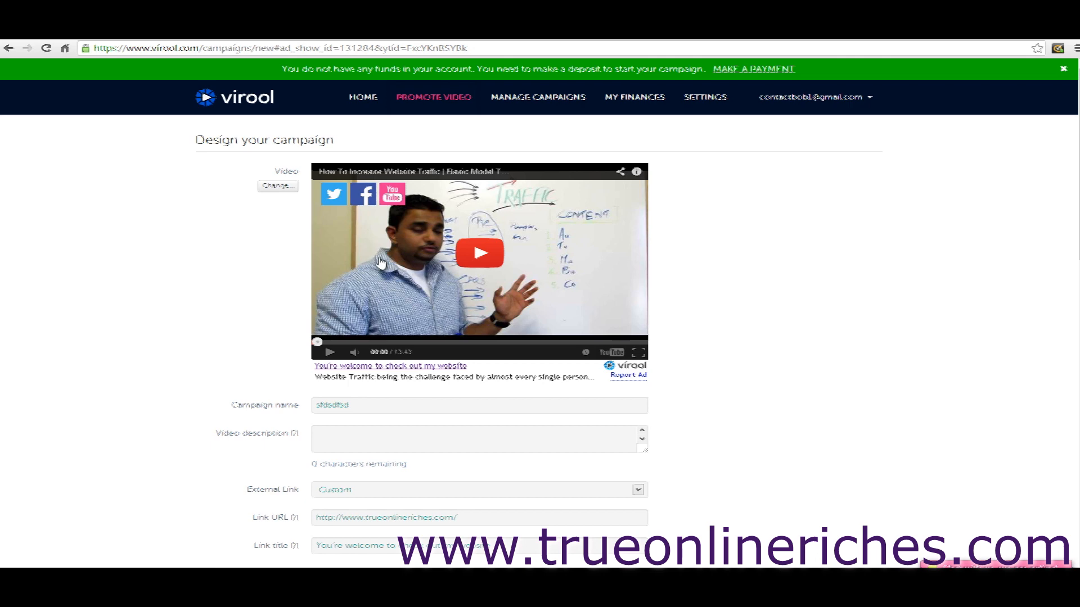
pyautogui.moveTo(359, 212)
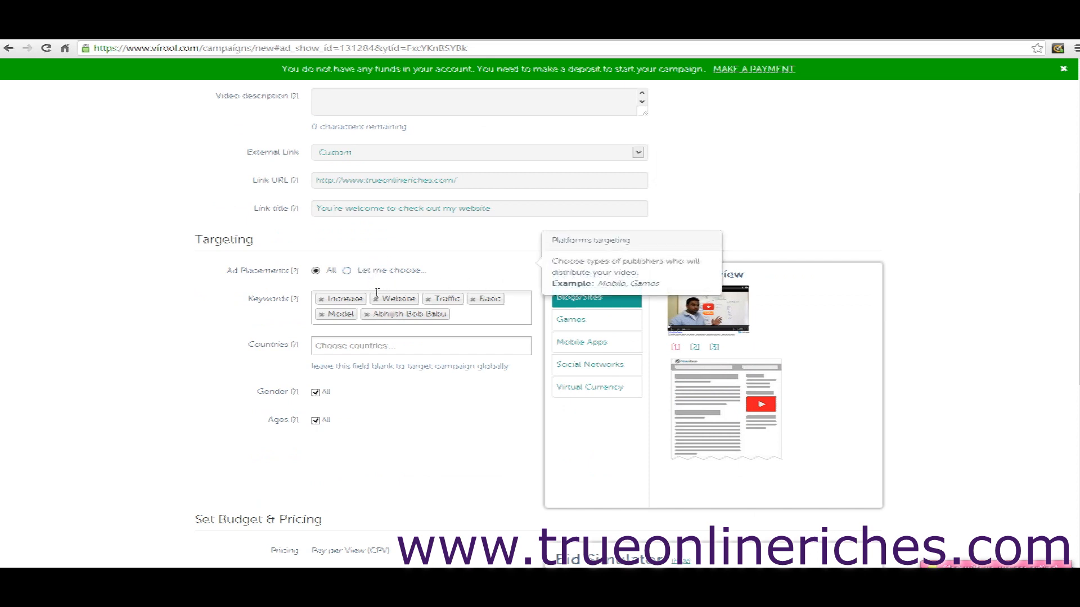
# Step: Switch Ad Placements to custom, collapse Device targeting, and uncheck Games
pyautogui.scroll(-3)
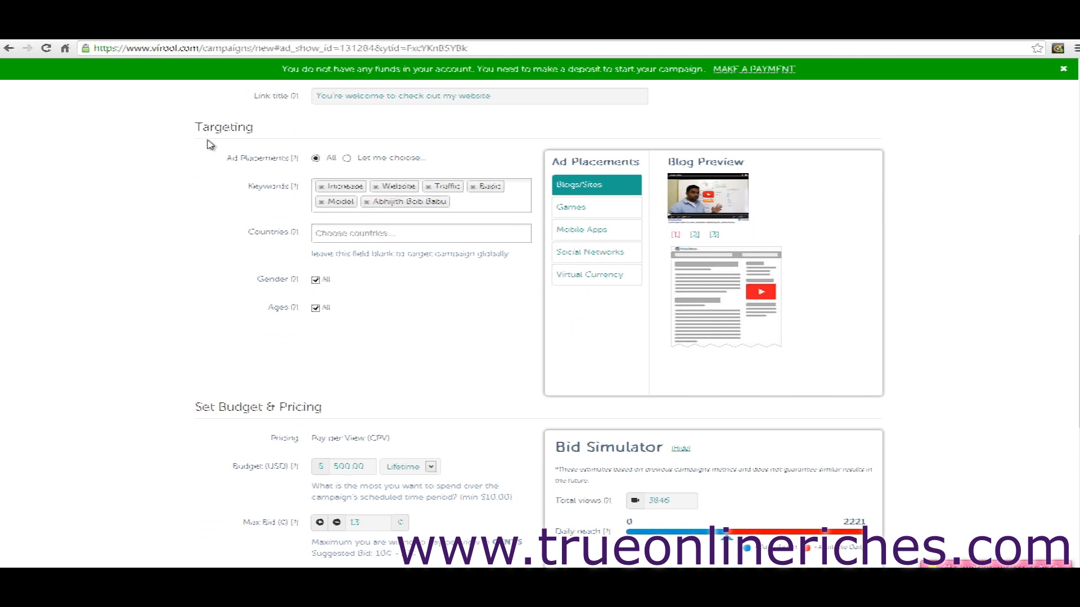
pyautogui.moveTo(289, 171)
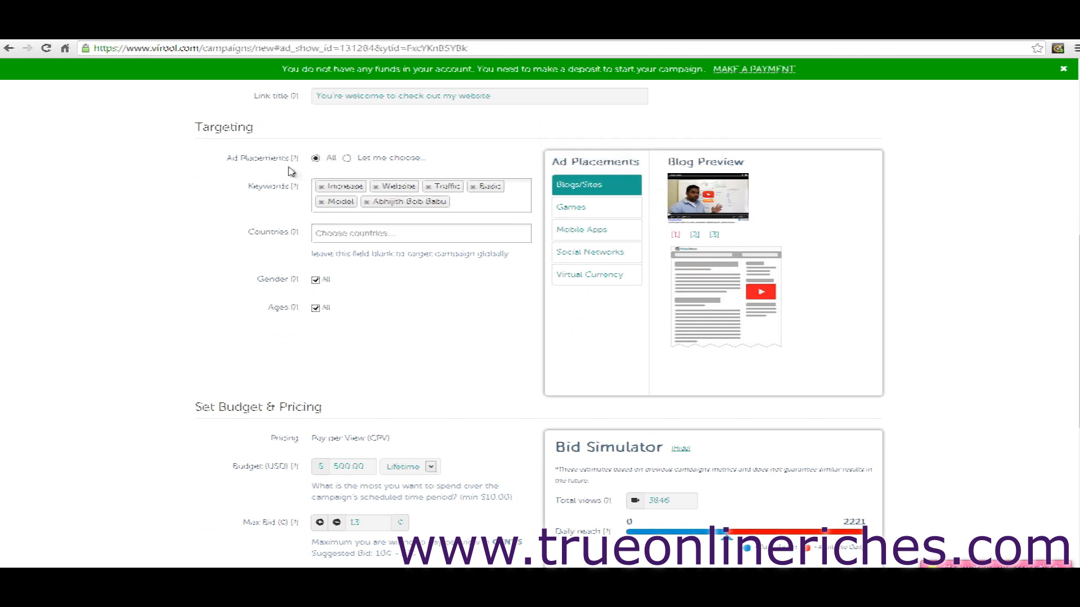
pyautogui.moveTo(296, 157)
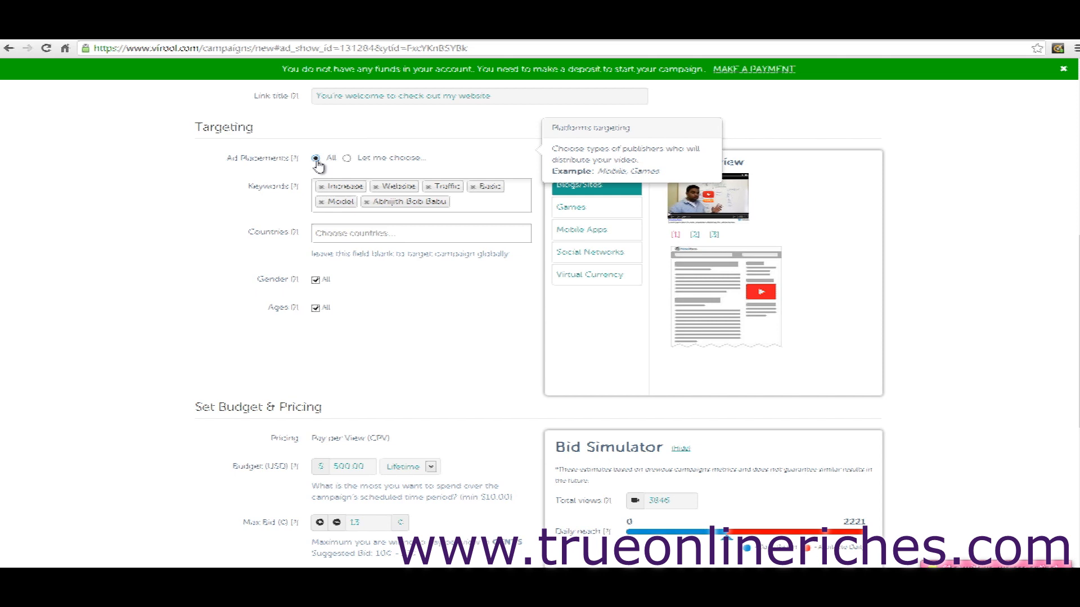
pyautogui.moveTo(319, 165)
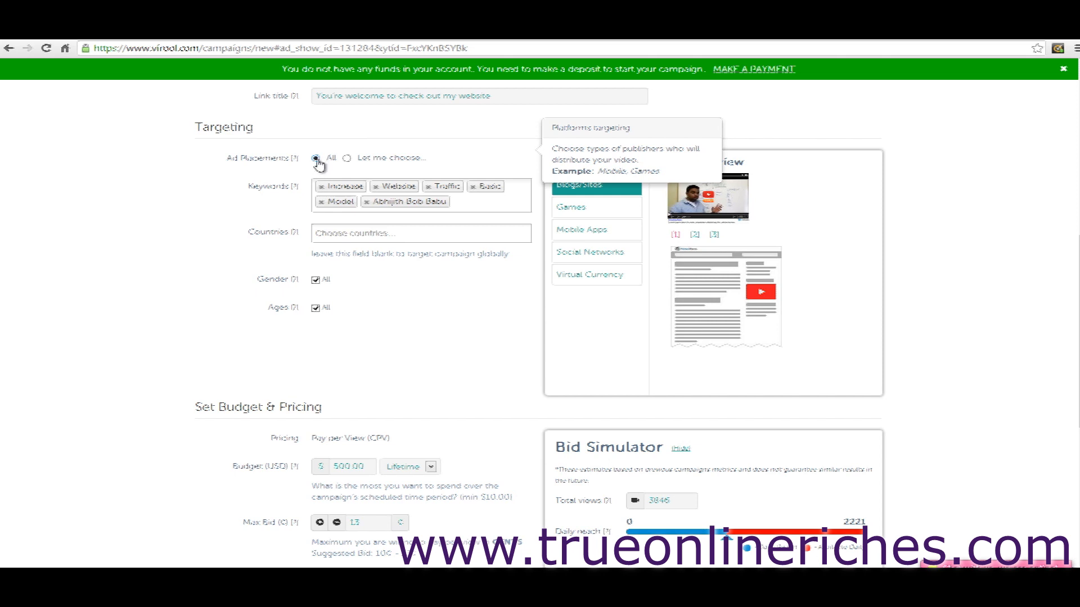
pyautogui.moveTo(347, 163)
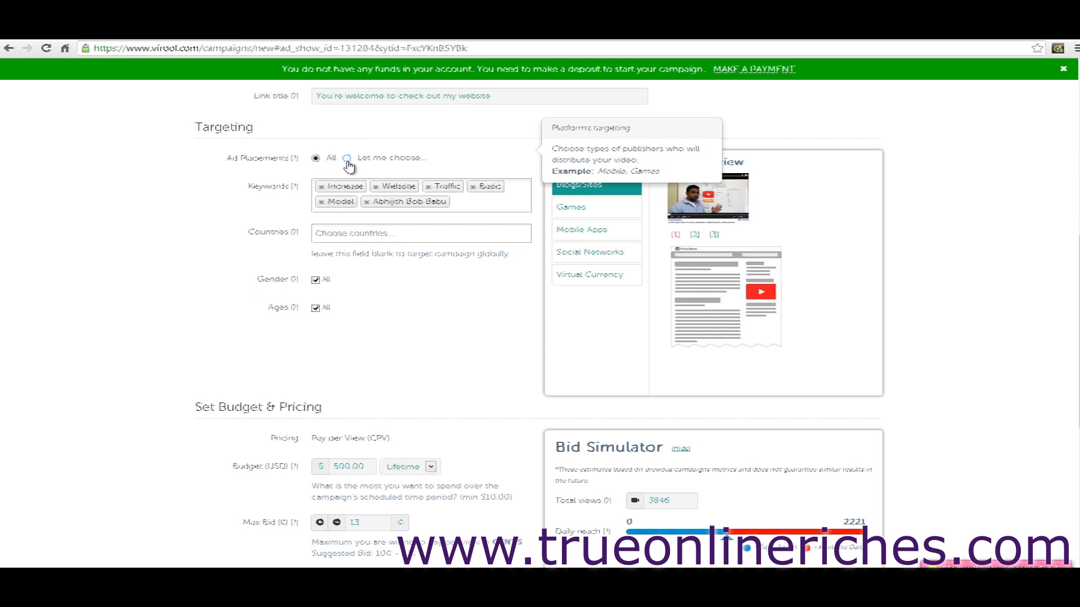
pyautogui.click(346, 158)
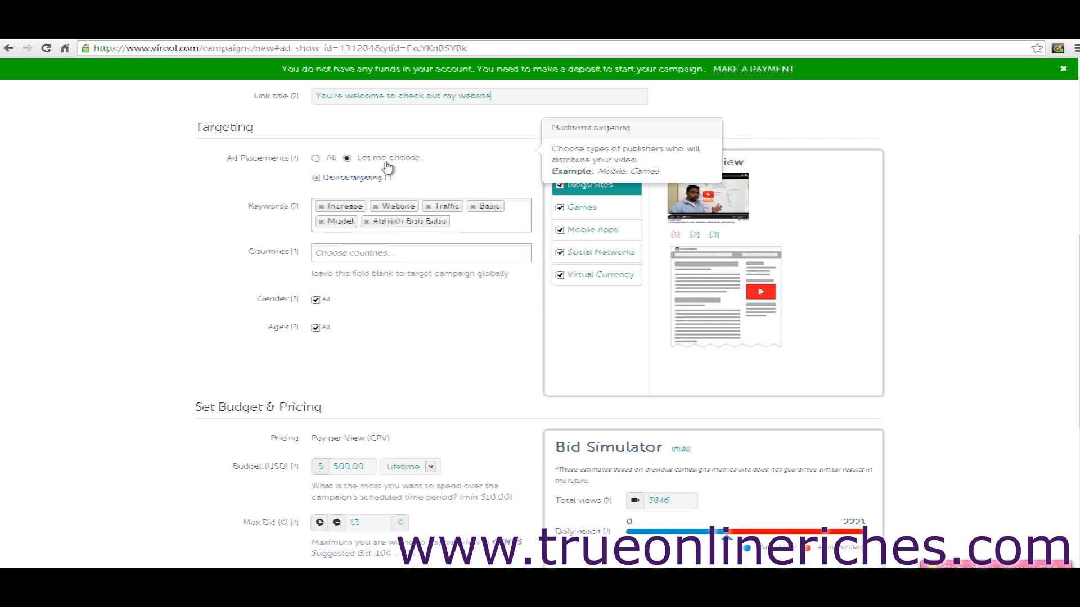
pyautogui.moveTo(324, 189)
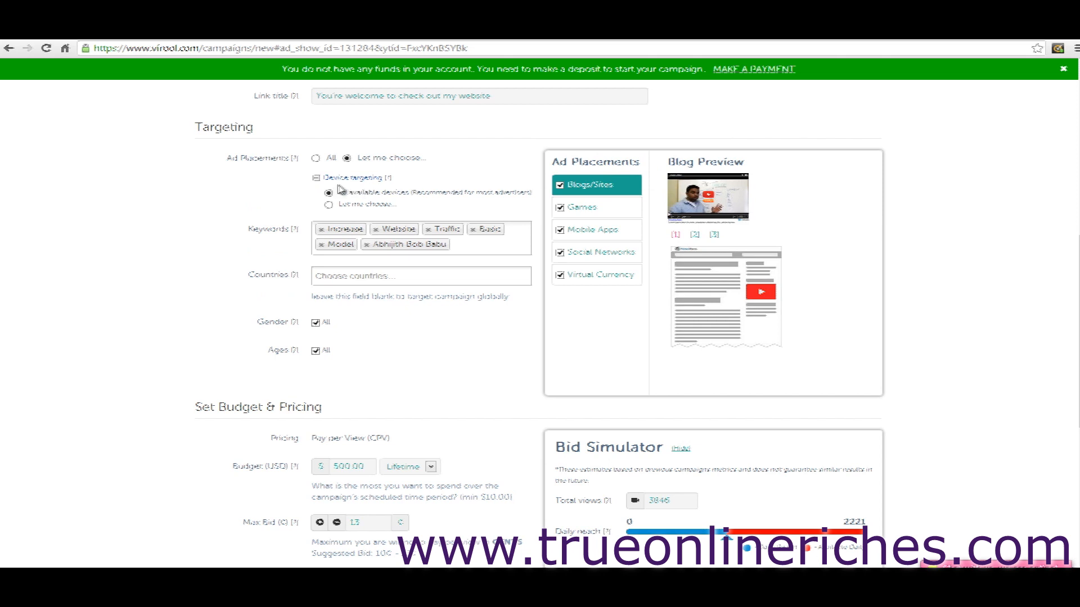
pyautogui.click(316, 177)
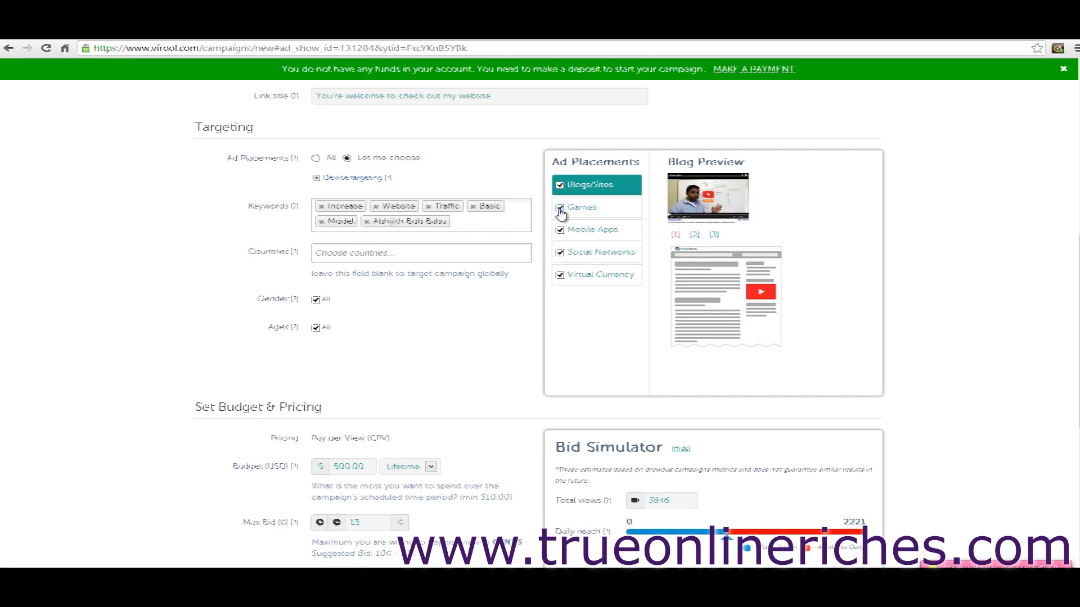
pyautogui.click(561, 206)
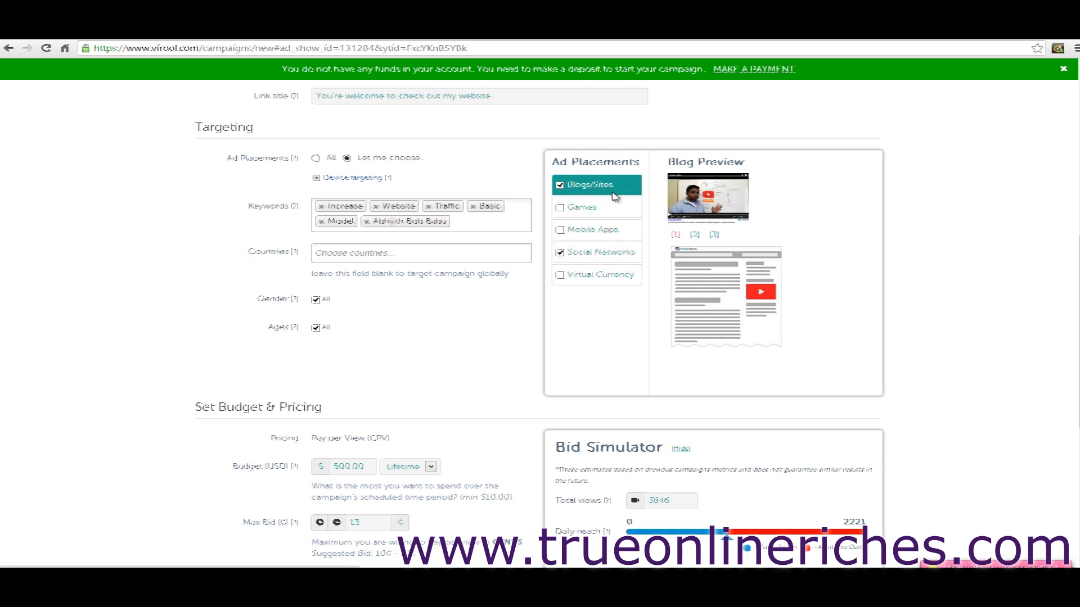
pyautogui.moveTo(755, 254)
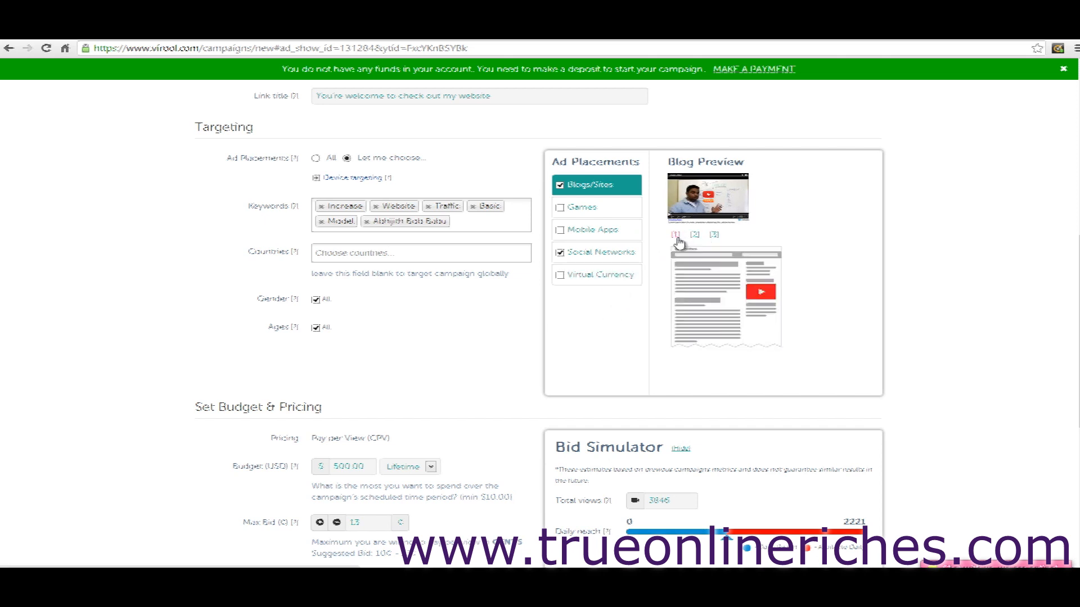
# Step: Cycle through the Blog Preview layouts, ending on the second layout
pyautogui.click(715, 234)
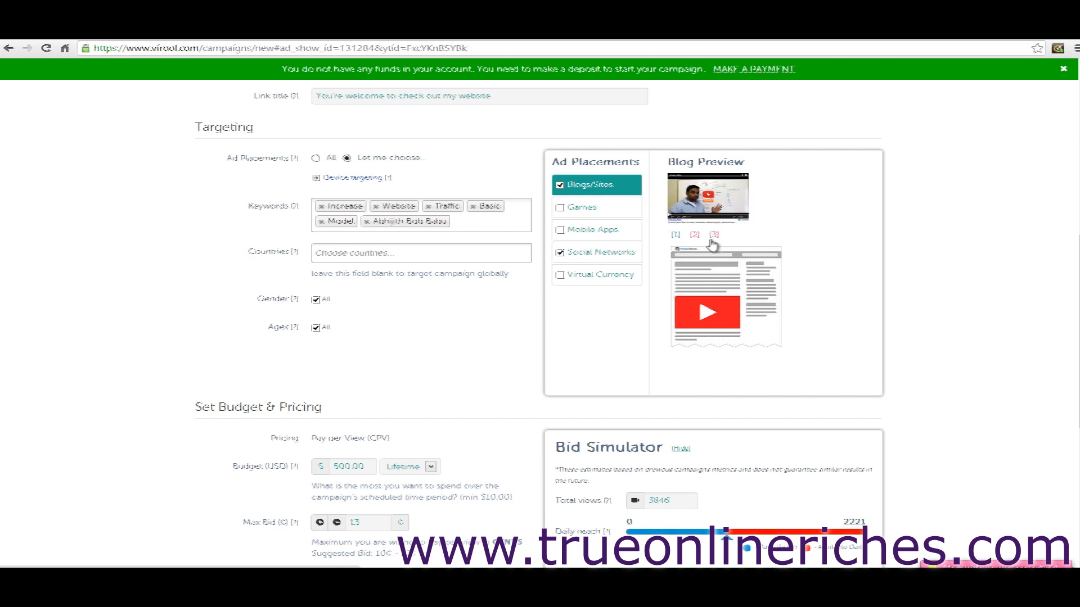
pyautogui.moveTo(684, 242)
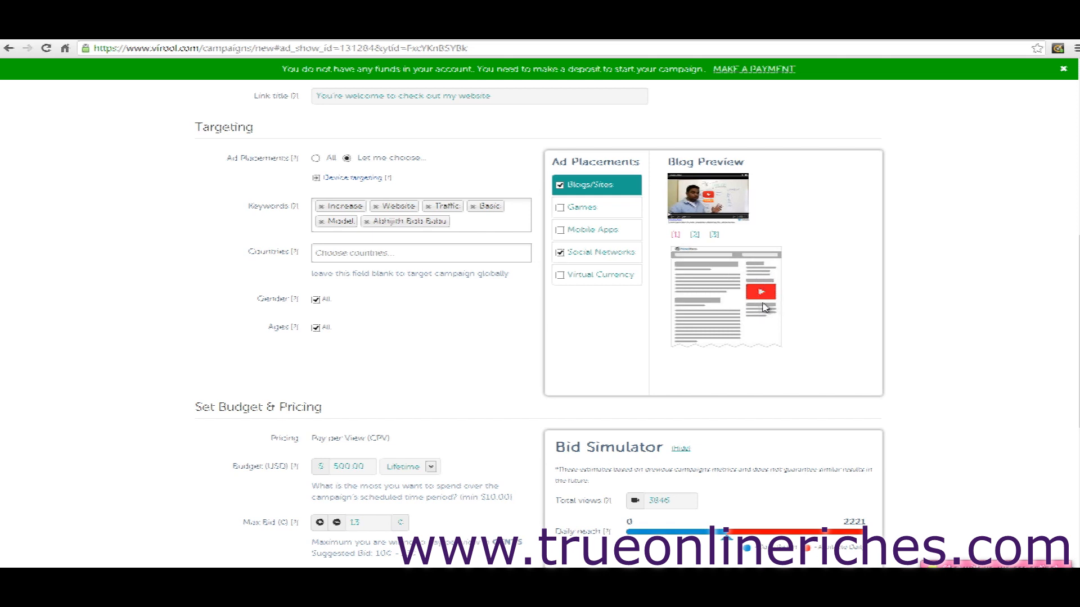
pyautogui.click(718, 235)
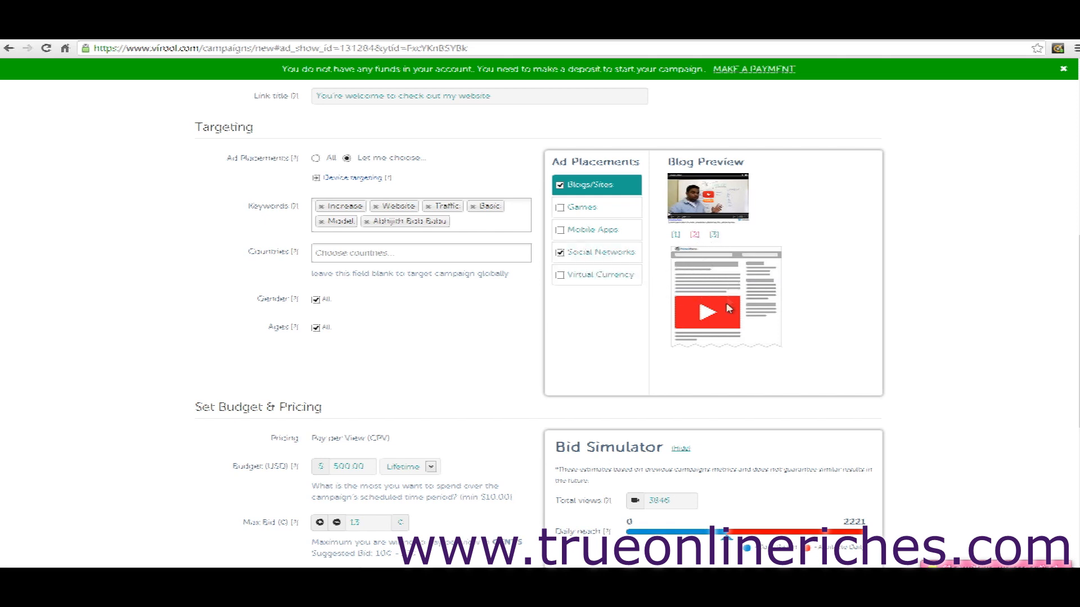
pyautogui.scroll(-3)
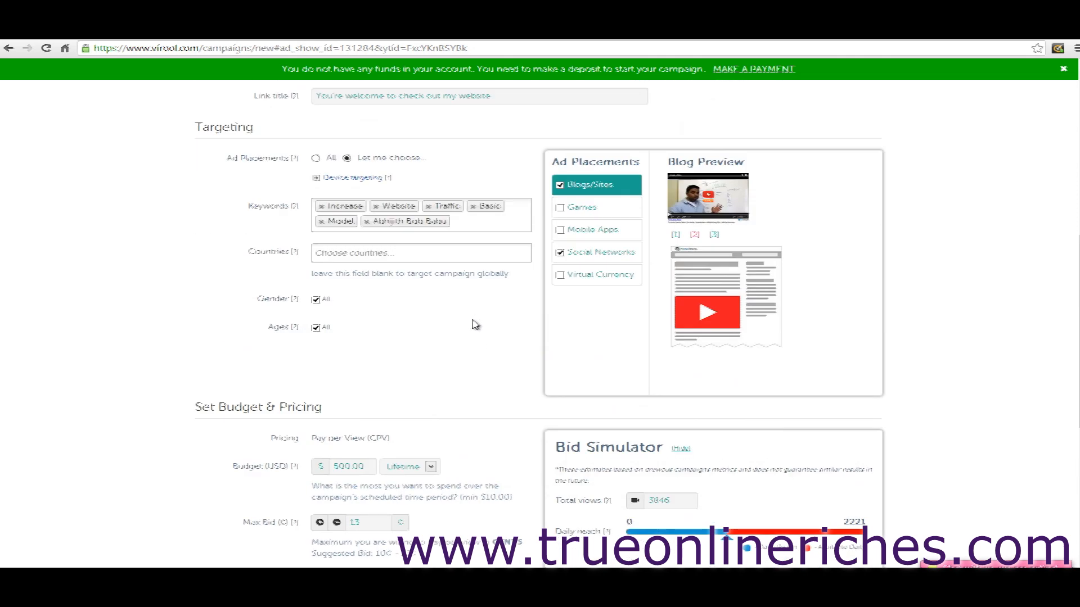
# Step: Uncheck All ages, then exclude the Under 13, 14-17 and 55-64 groups
pyautogui.scroll(-3)
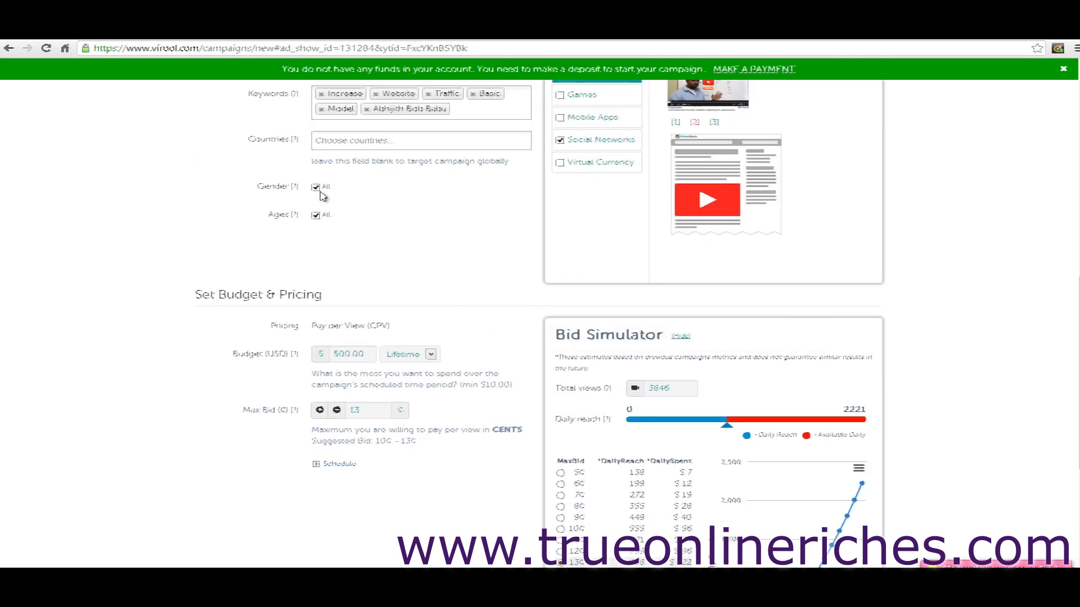
pyautogui.click(316, 187)
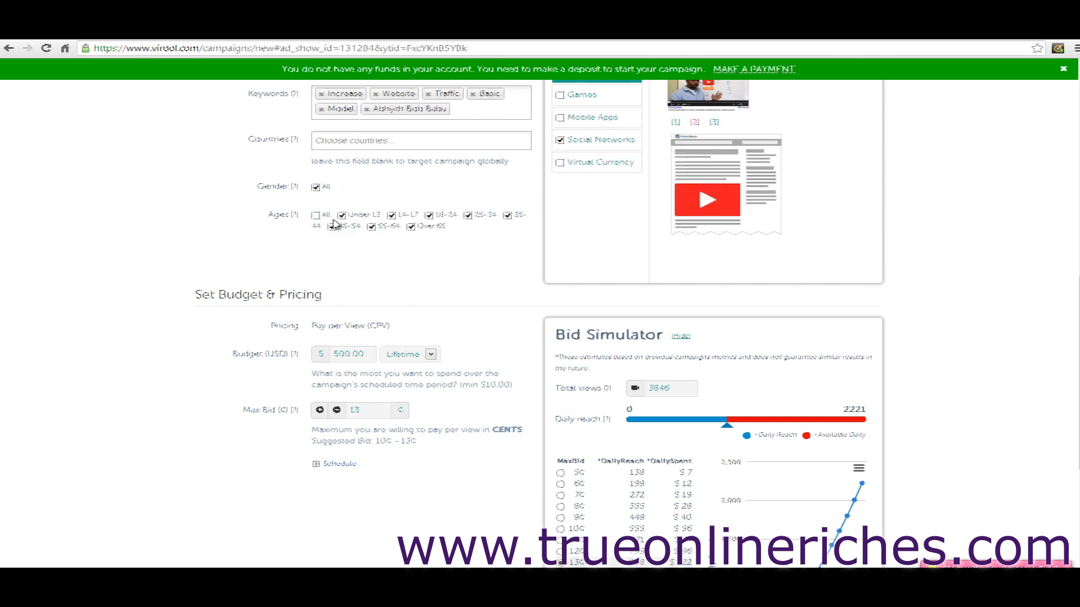
pyautogui.click(341, 214)
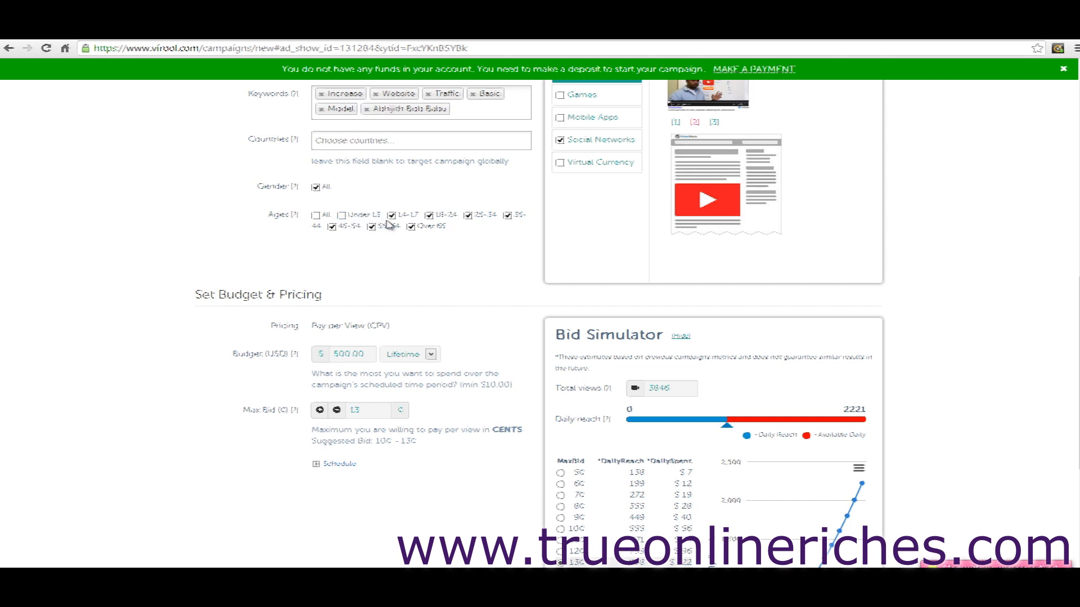
pyautogui.click(429, 215)
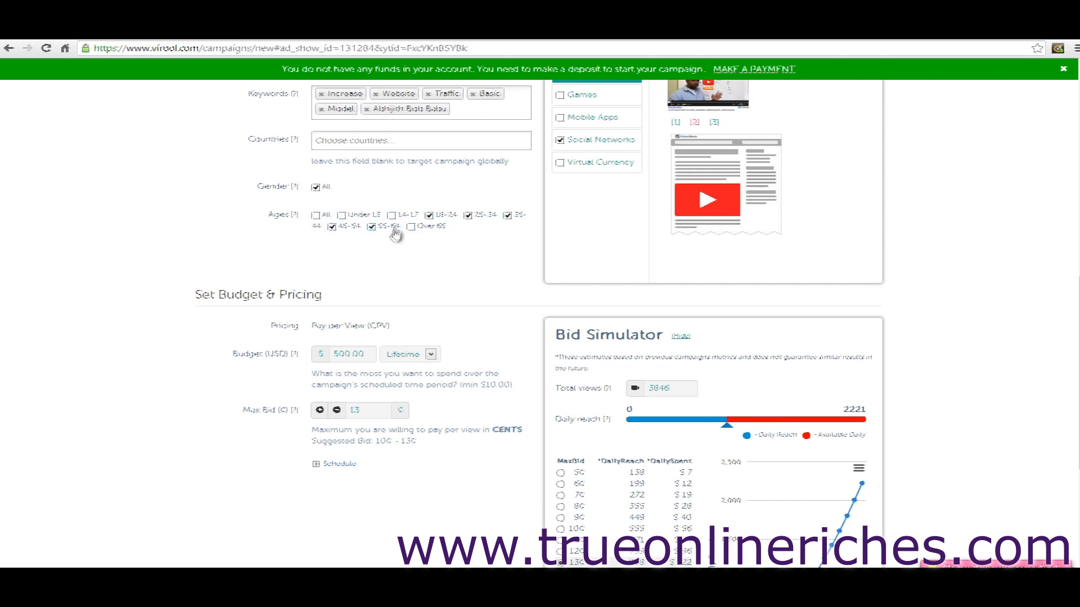
pyautogui.click(377, 226)
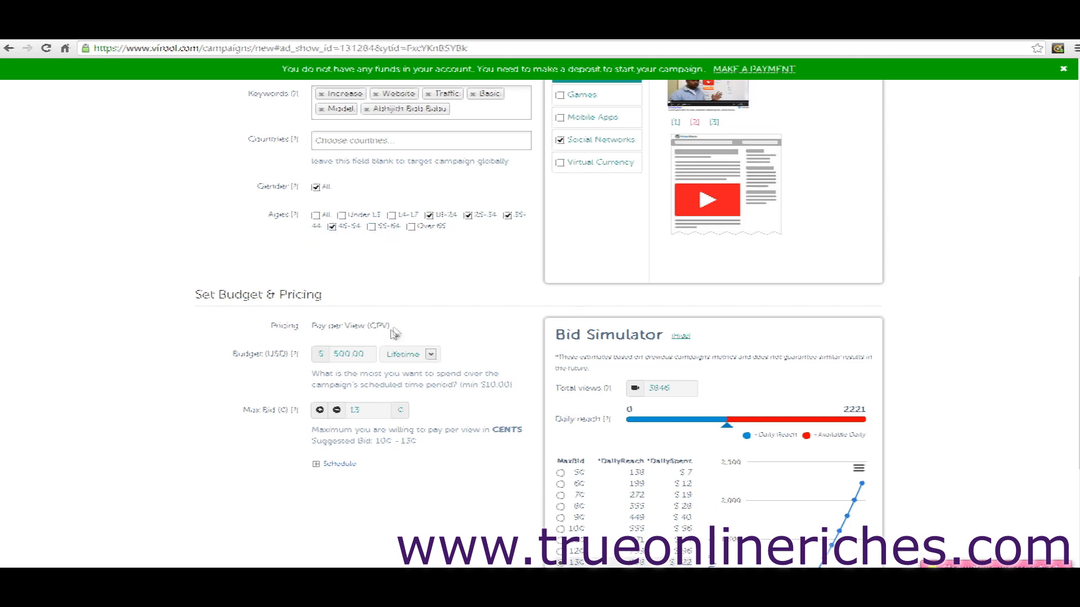
pyautogui.moveTo(488, 285)
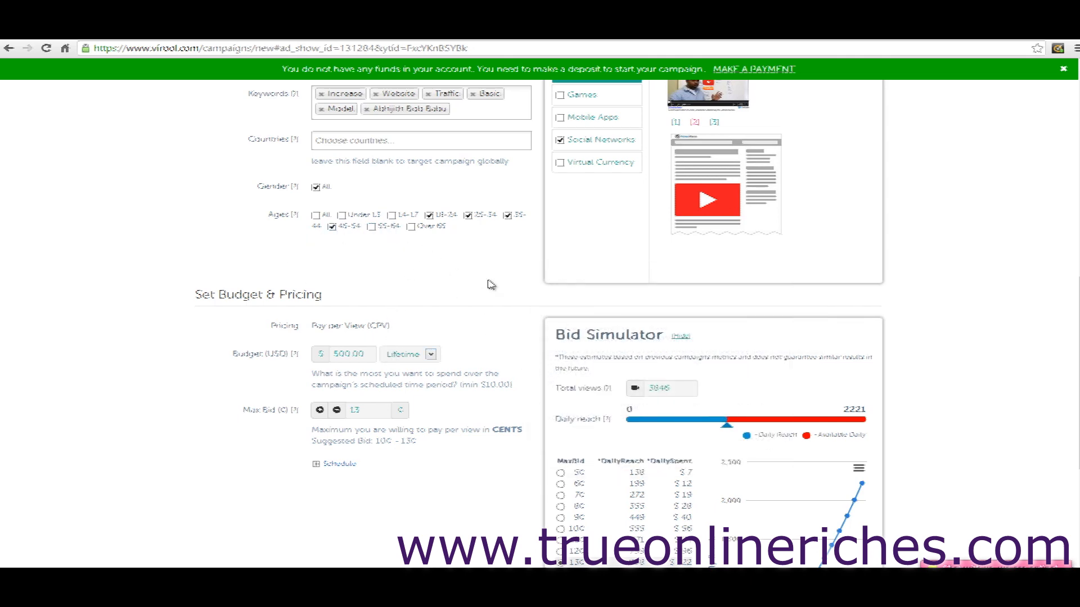
pyautogui.scroll(3)
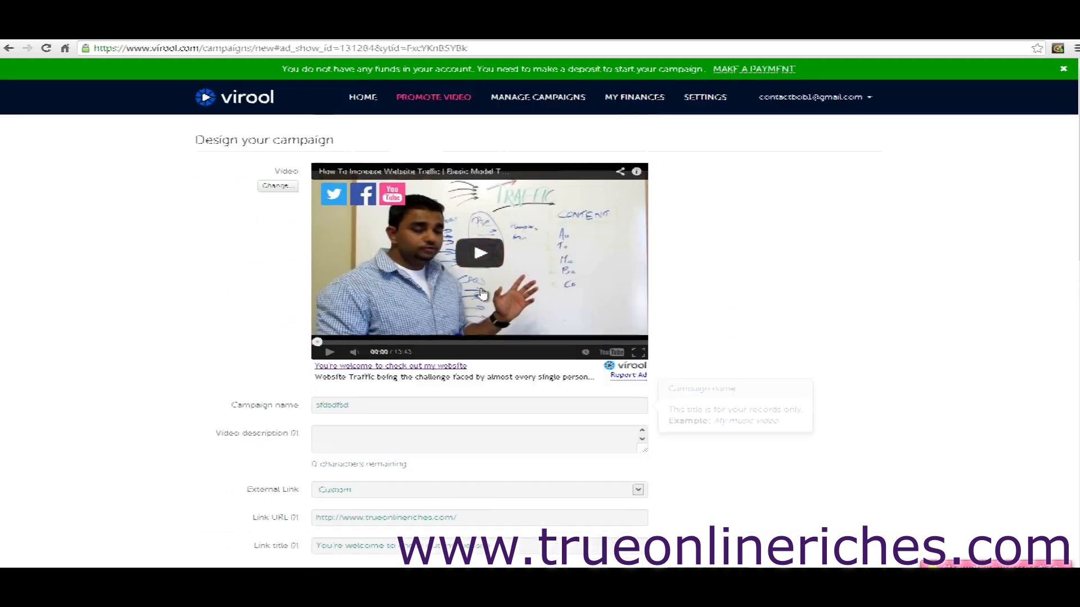
pyautogui.scroll(-3)
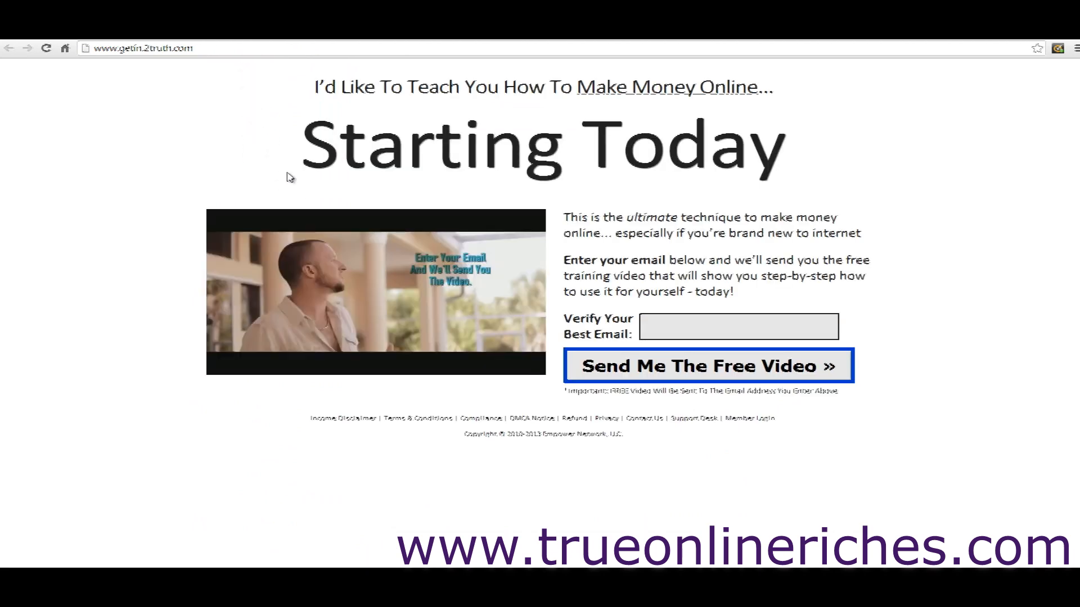
pyautogui.click(375, 292)
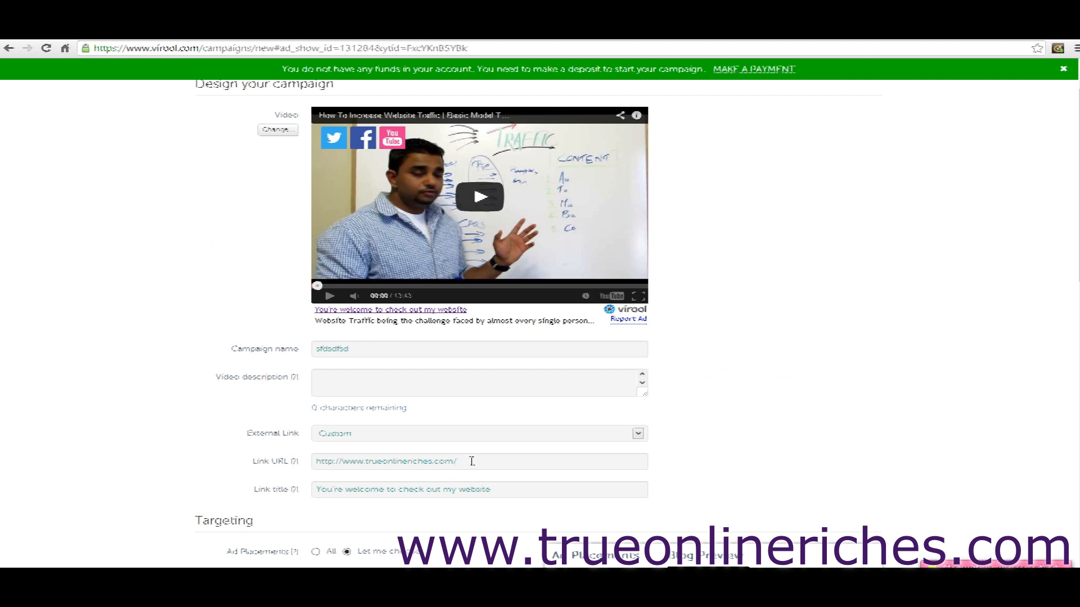
# Step: Enter a $500.00 budget and set the budget type to Per day
pyautogui.scroll(-3)
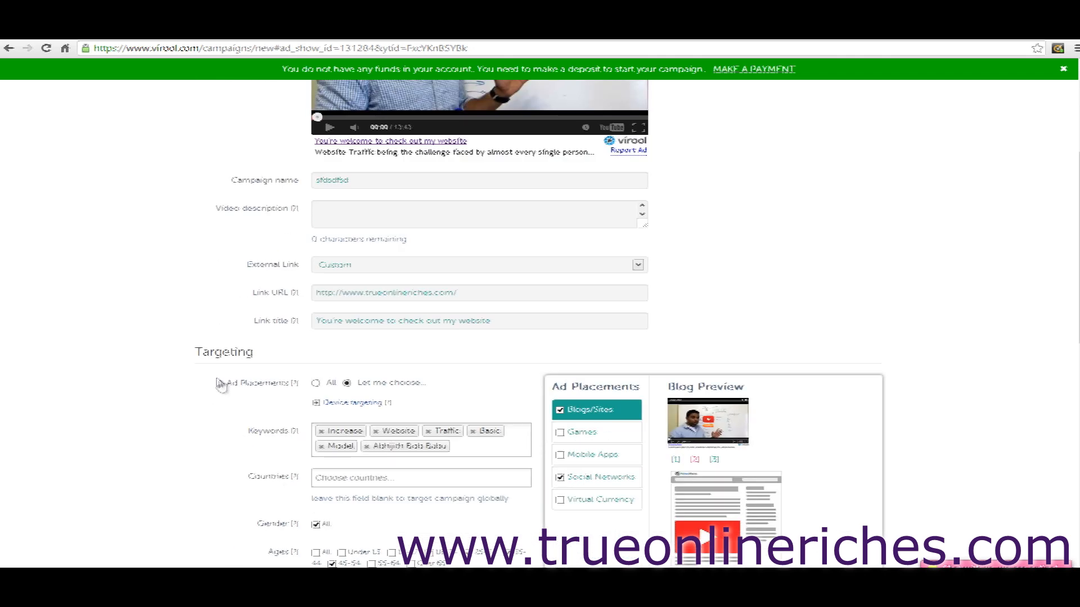
pyautogui.scroll(-3)
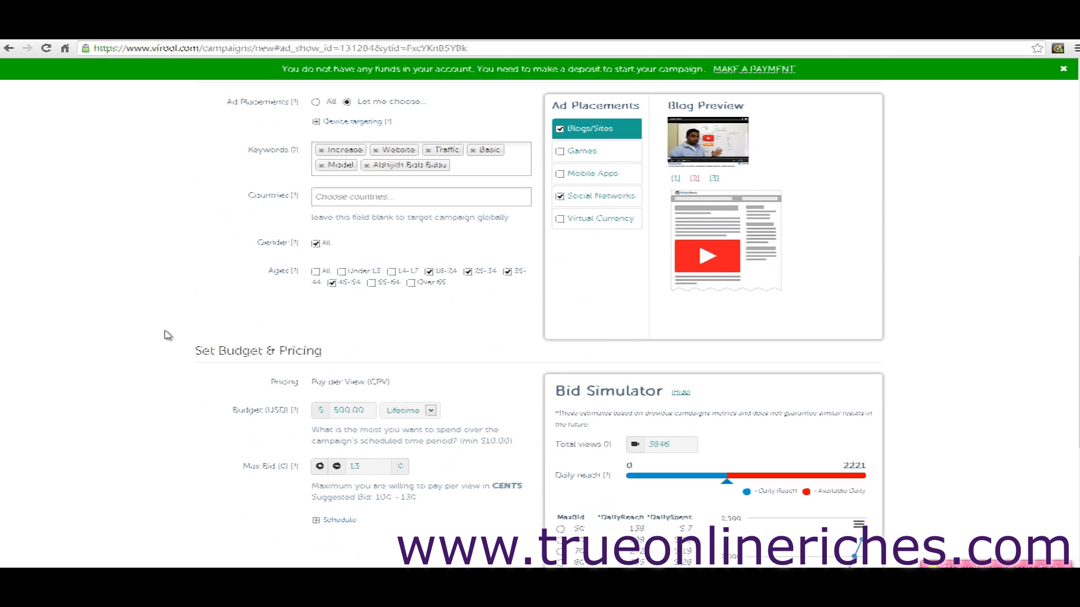
pyautogui.scroll(-3)
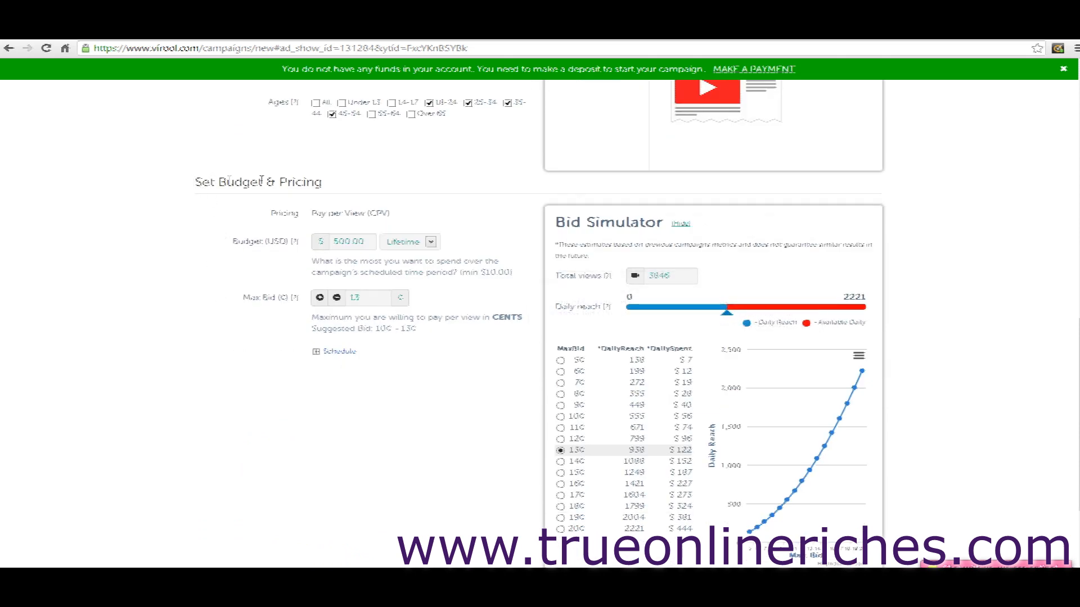
pyautogui.doubleClick(257, 181)
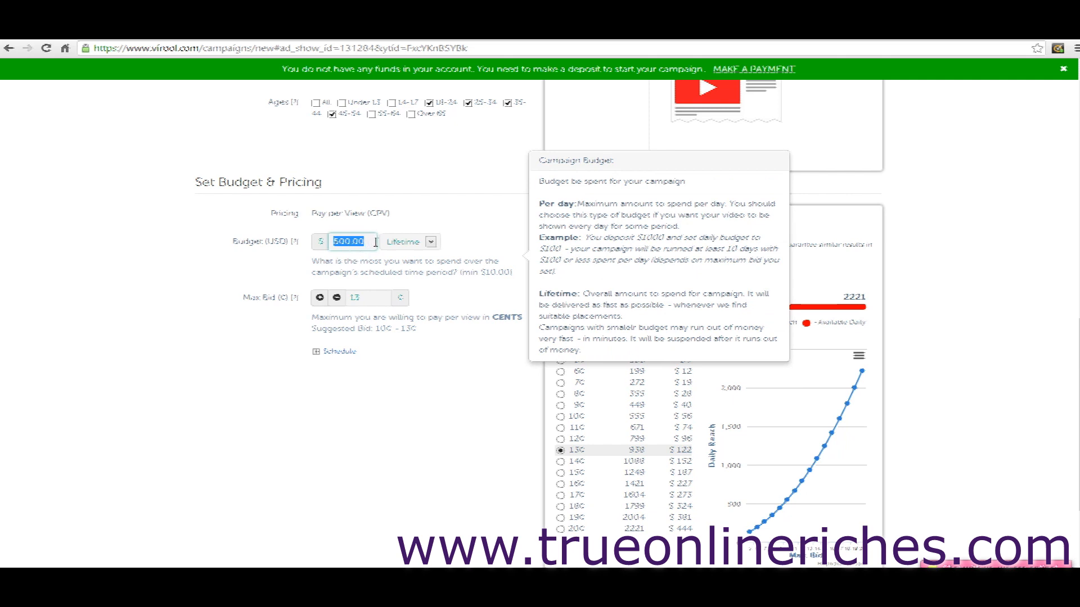
pyautogui.scroll(3)
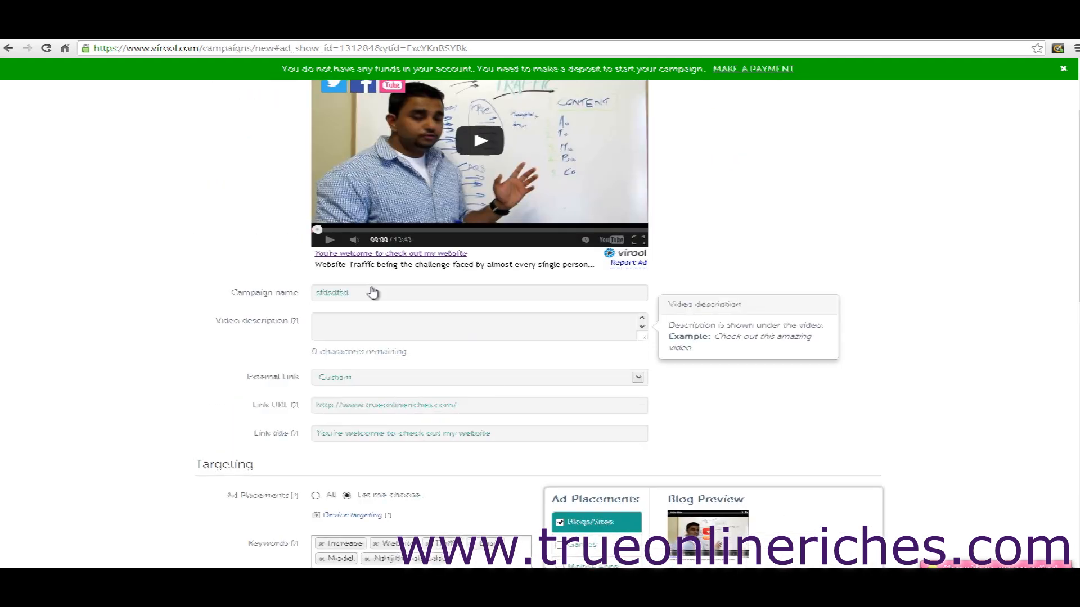
pyautogui.scroll(-3)
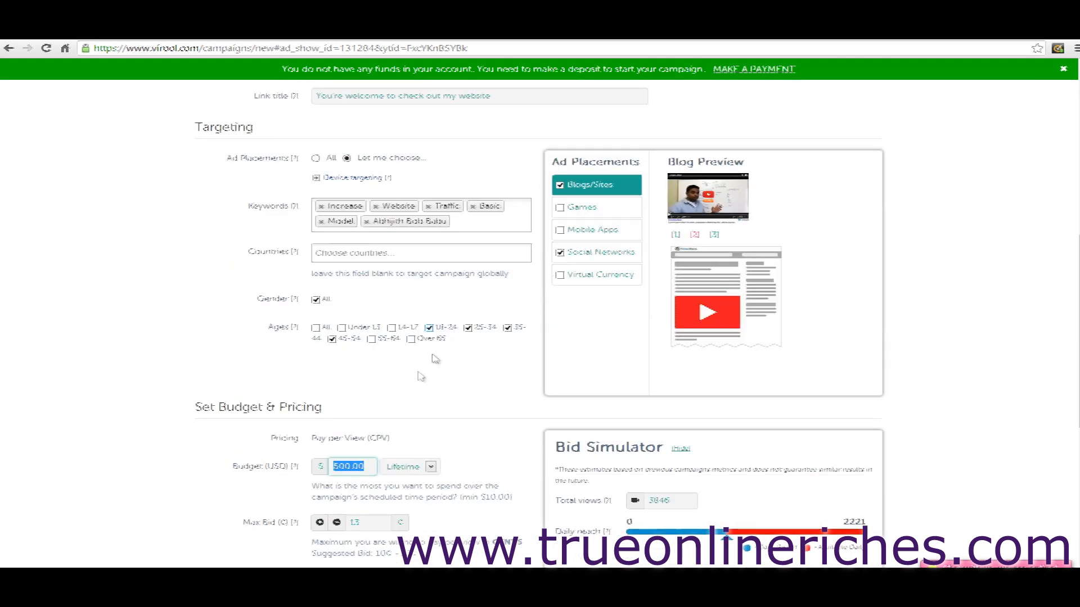
pyautogui.scroll(-3)
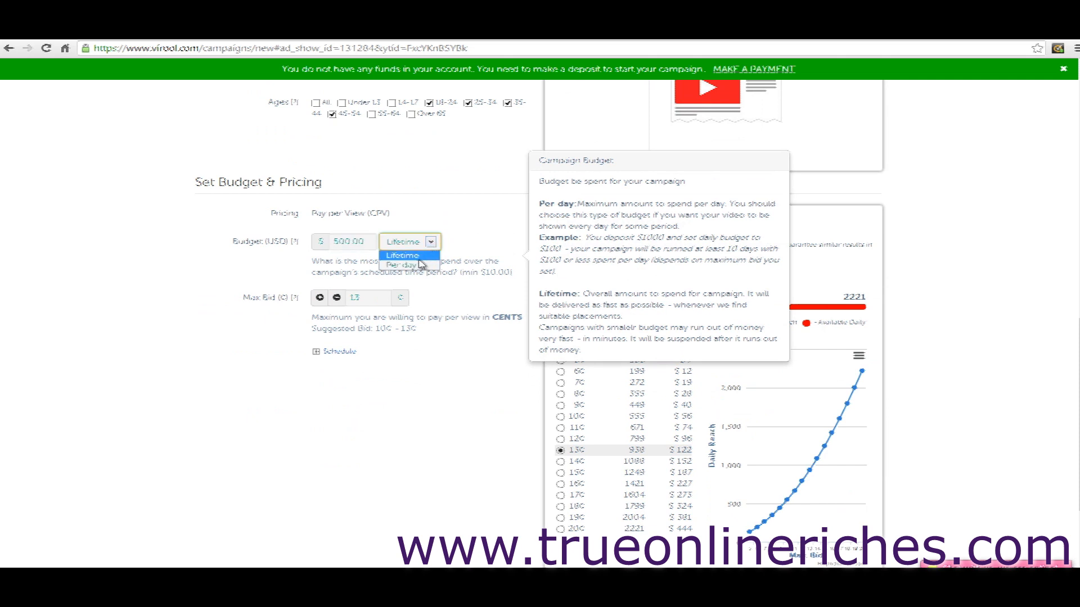
pyautogui.click(402, 267)
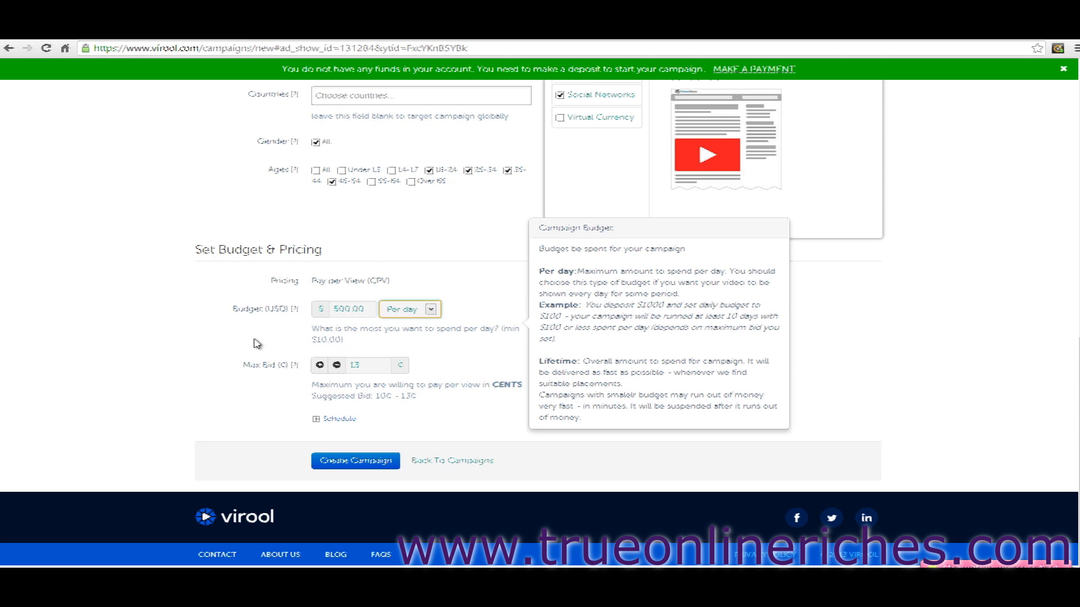
pyautogui.moveTo(248, 383)
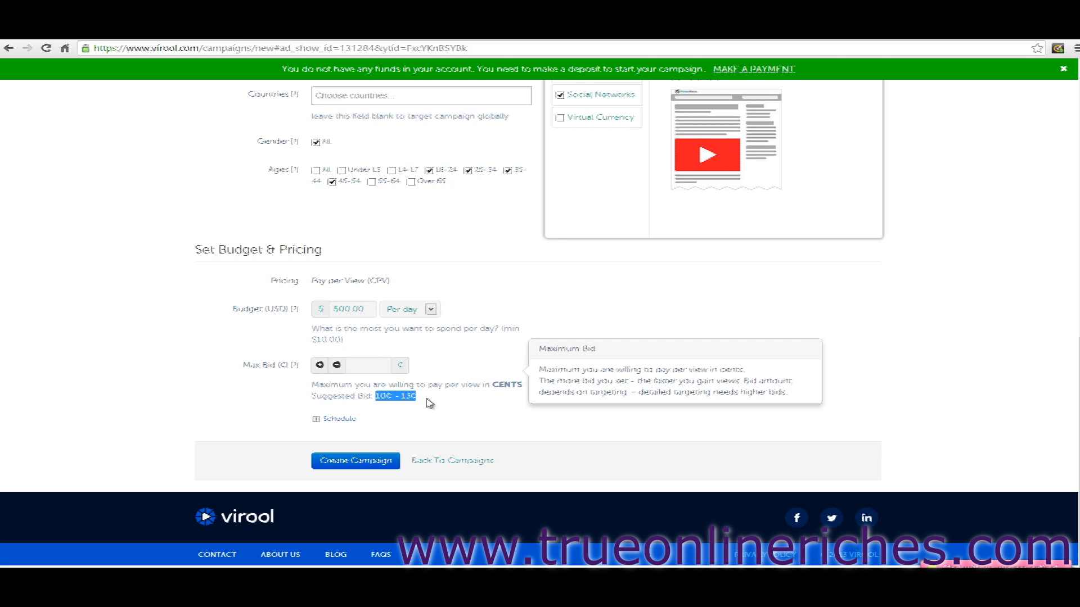
pyautogui.moveTo(427, 404)
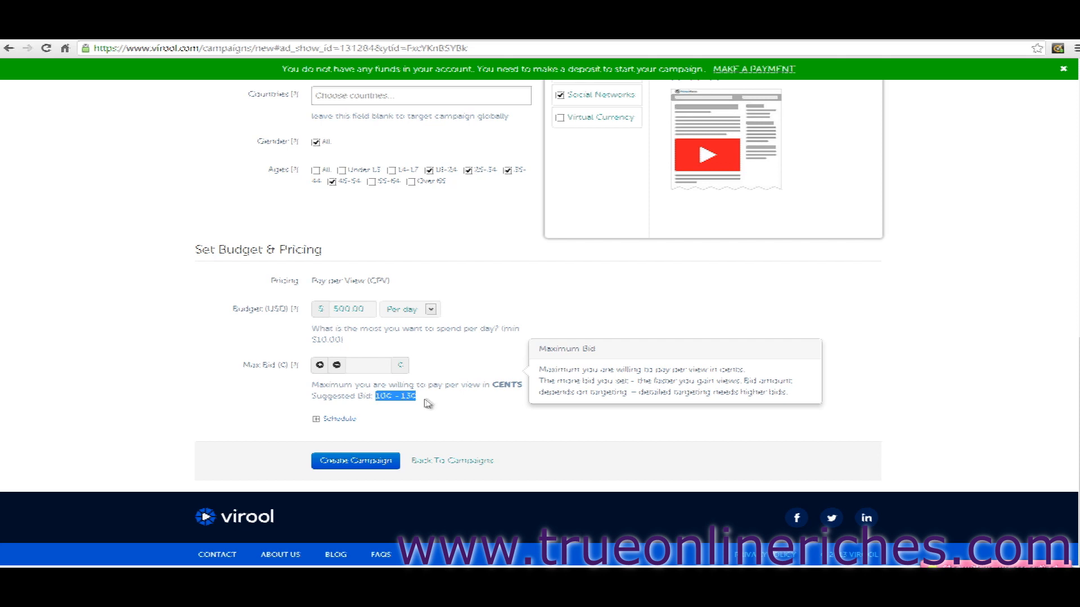
pyautogui.click(367, 365)
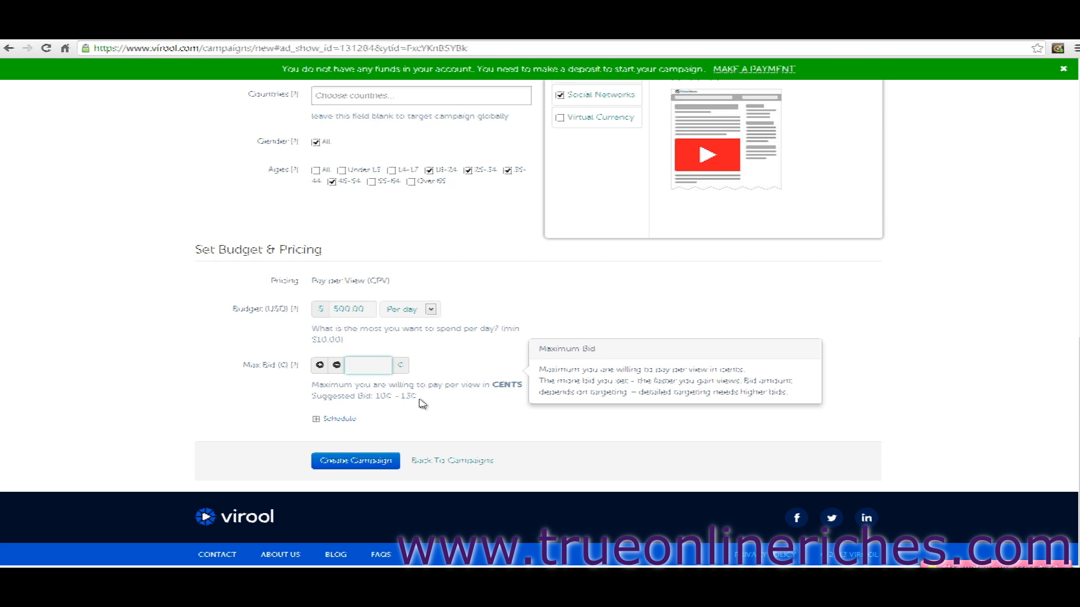
pyautogui.click(368, 365)
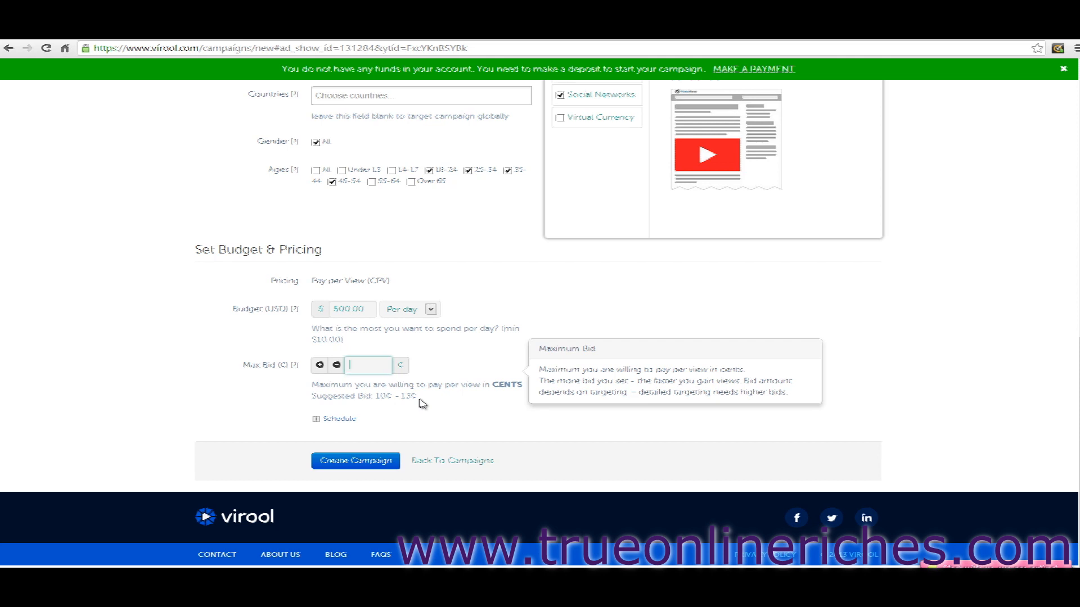
pyautogui.write('5')
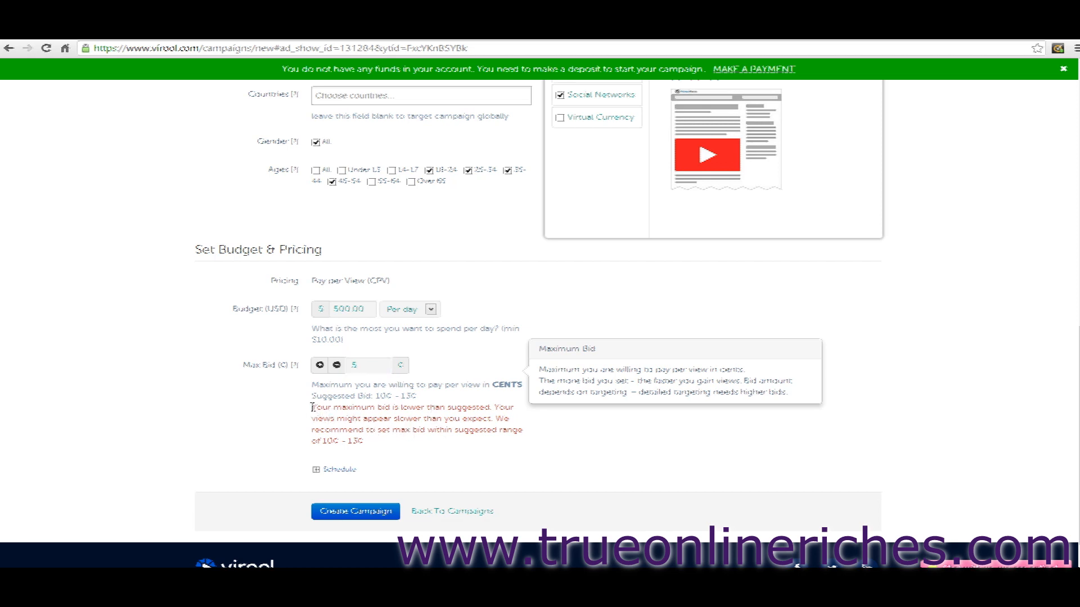
pyautogui.moveTo(313, 408); pyautogui.dragTo(365, 444)
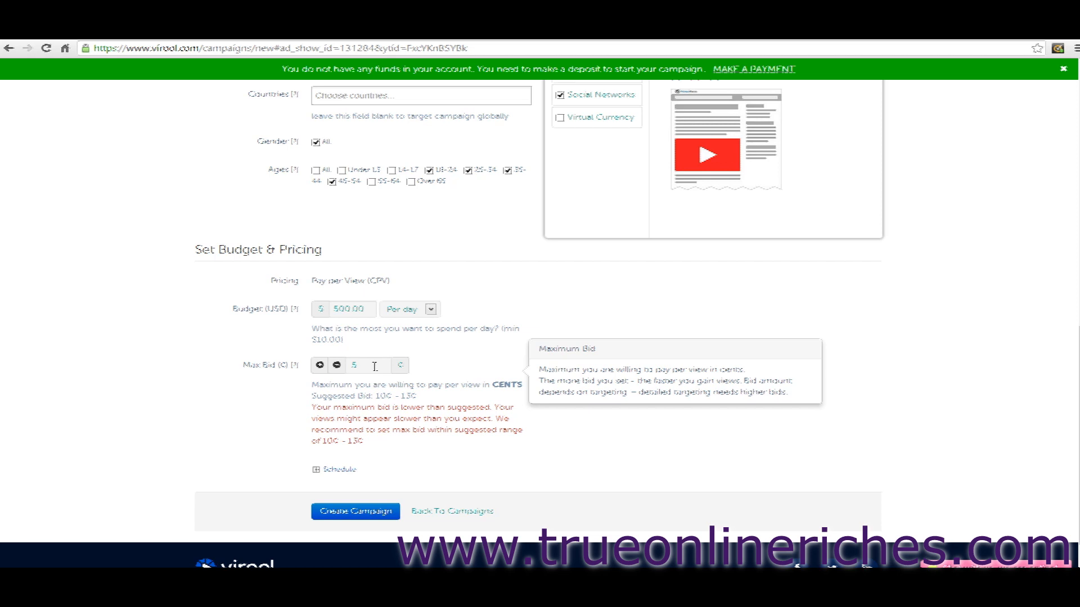
pyautogui.click(337, 365)
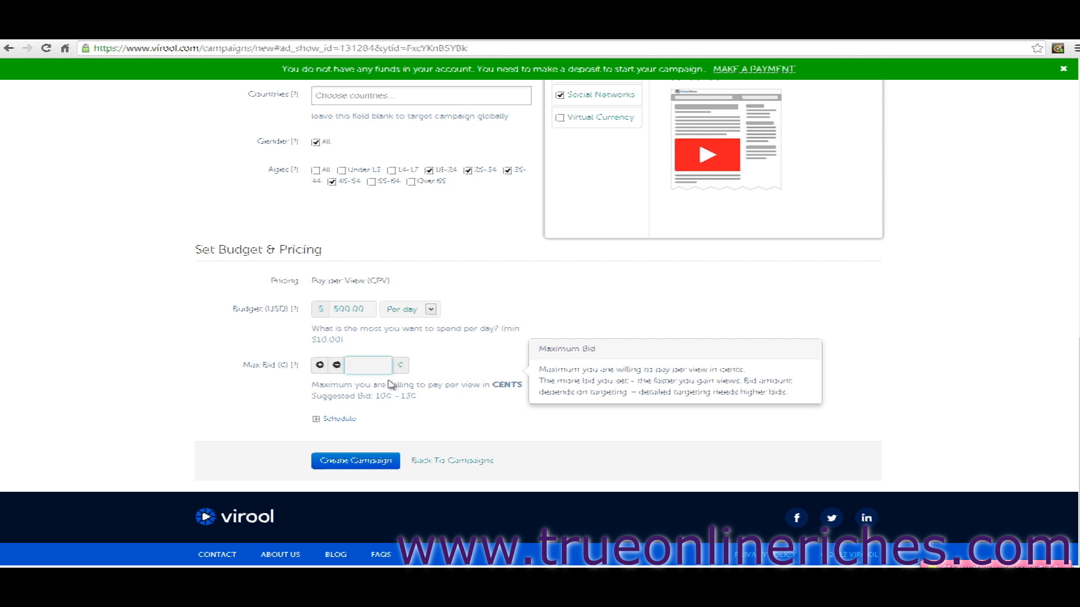
# Step: Re-enter the max bid as 5¢, leave Schedule unset, and try Create Campaign
pyautogui.click(316, 419)
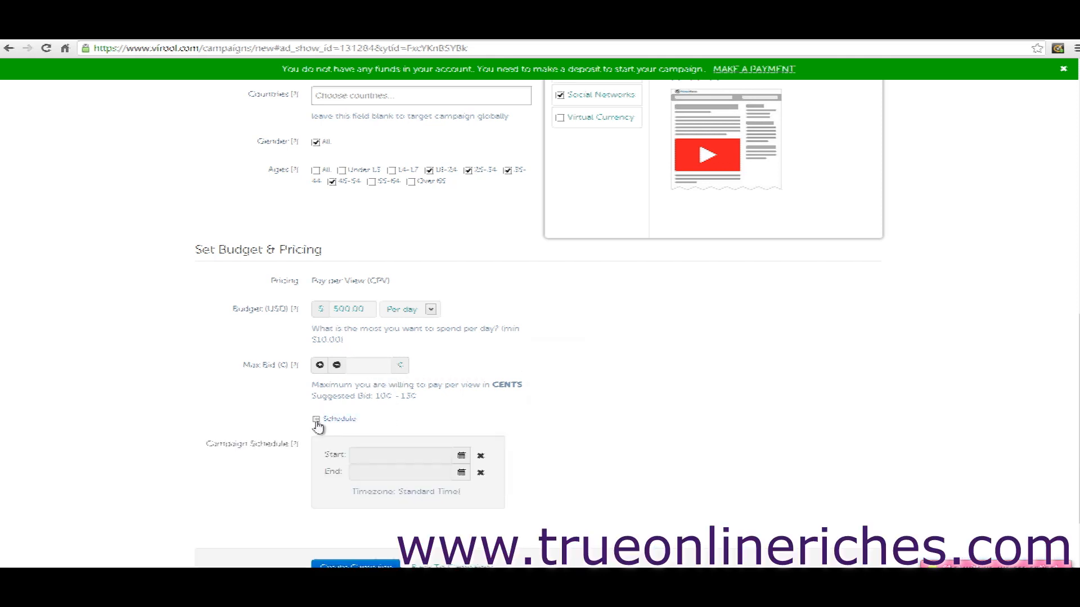
pyautogui.click(368, 365)
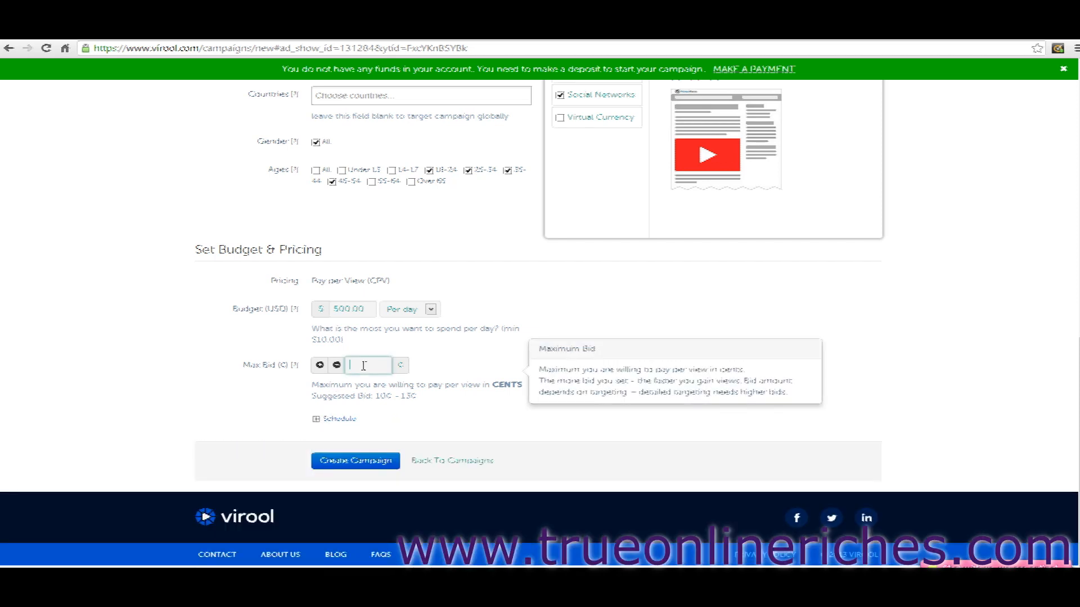
pyautogui.write('0')
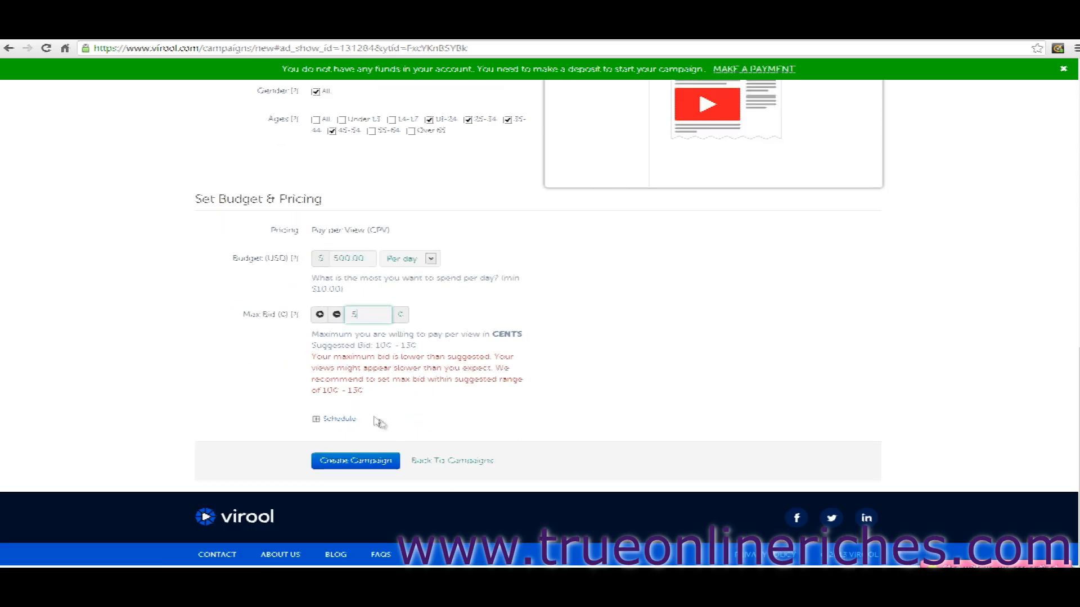
pyautogui.click(338, 418)
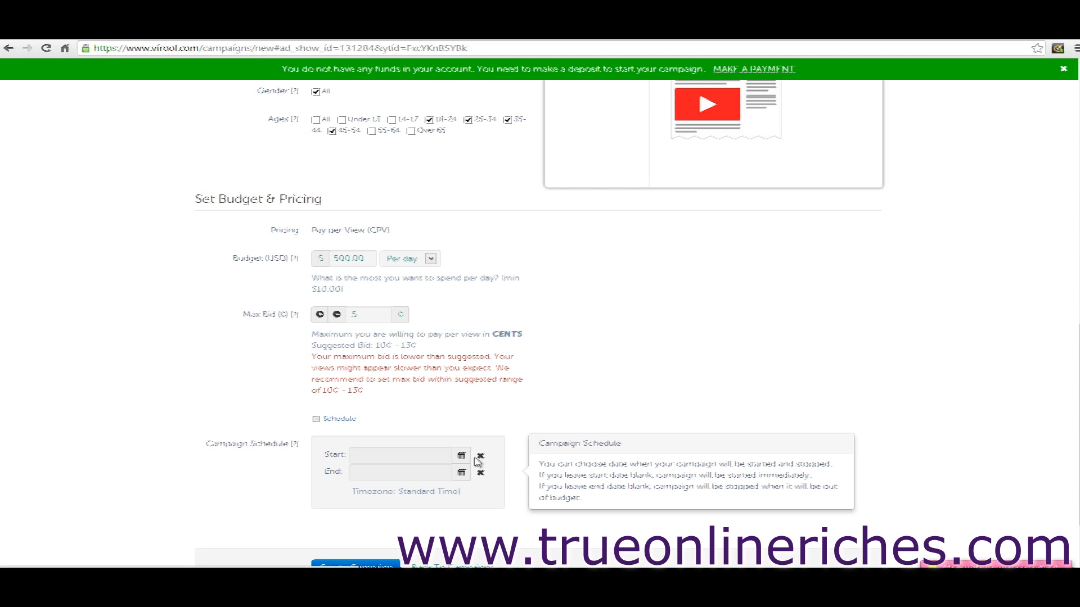
pyautogui.moveTo(316, 432)
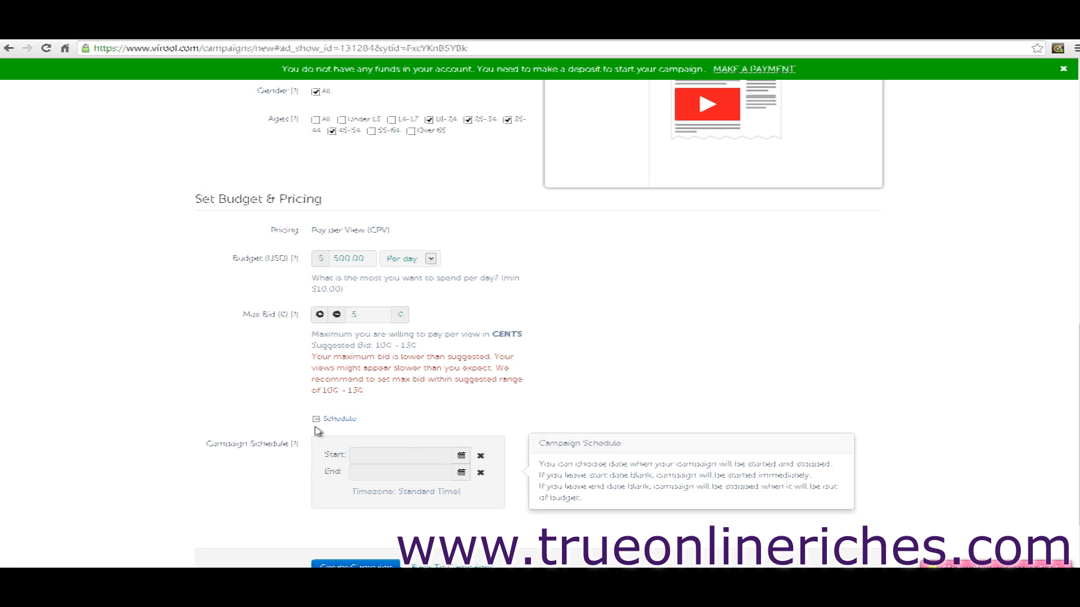
pyautogui.click(316, 418)
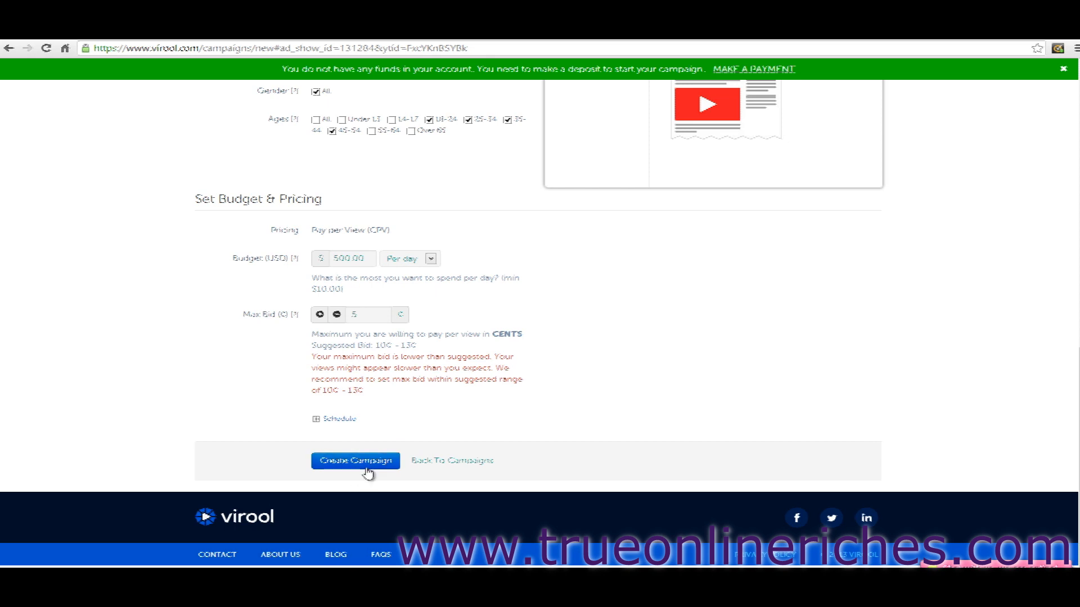
pyautogui.moveTo(374, 470)
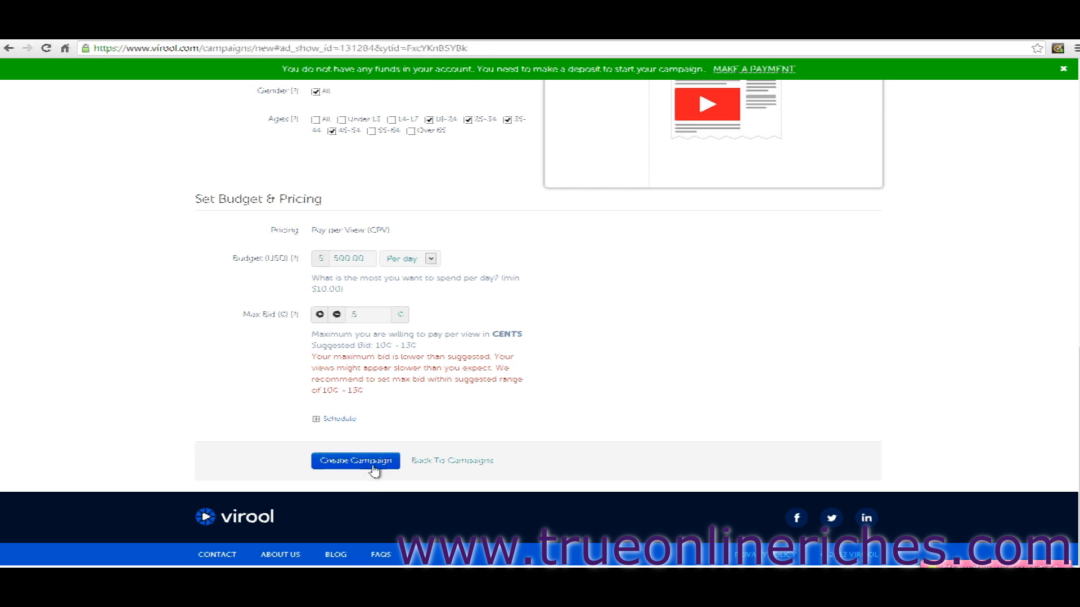
pyautogui.click(355, 460)
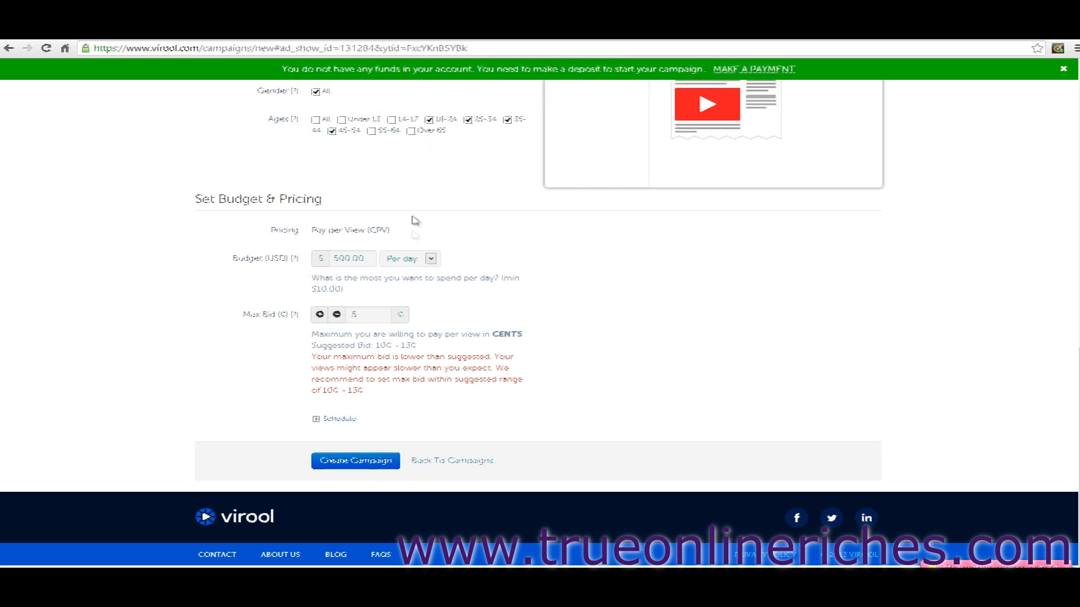
# Step: Re-enter a 6¢ max bid and submit the sfdsdfsd campaign via Create Campaign
pyautogui.click(368, 315)
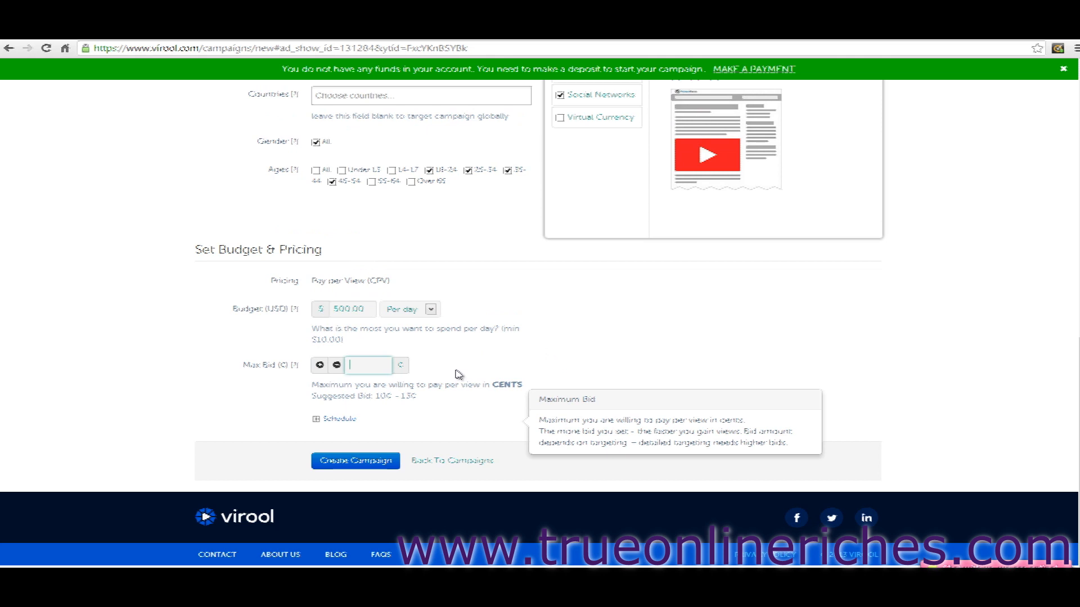
pyautogui.write('0')
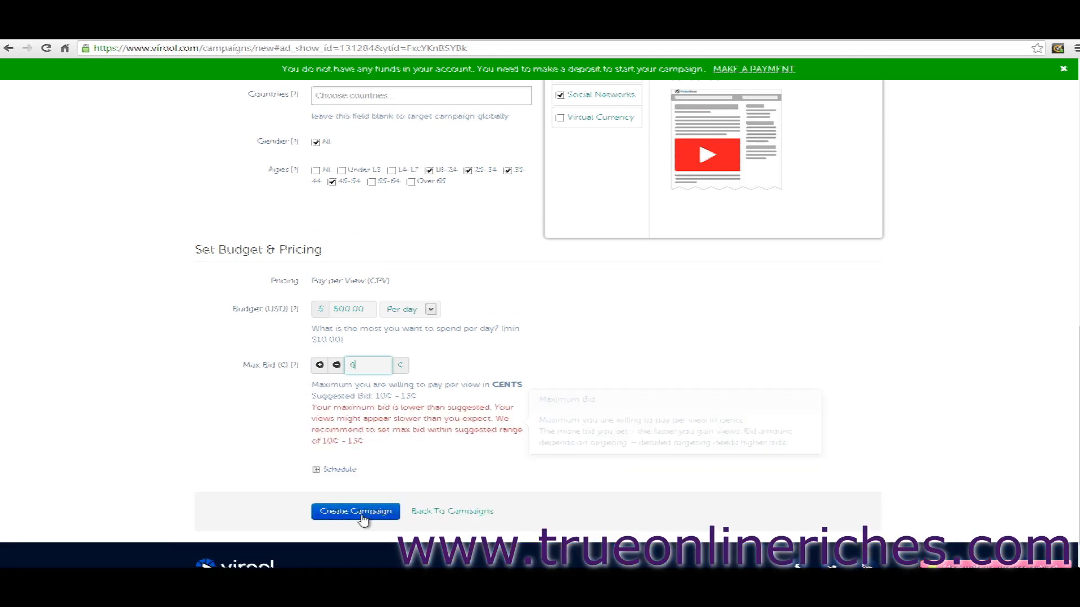
pyautogui.click(354, 511)
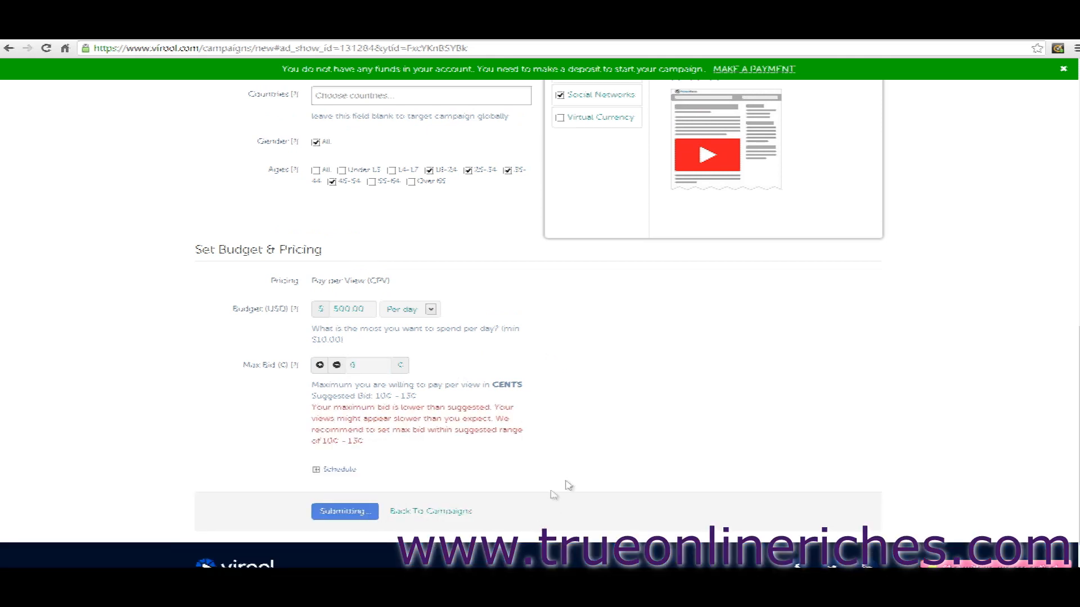
pyautogui.moveTo(559, 527)
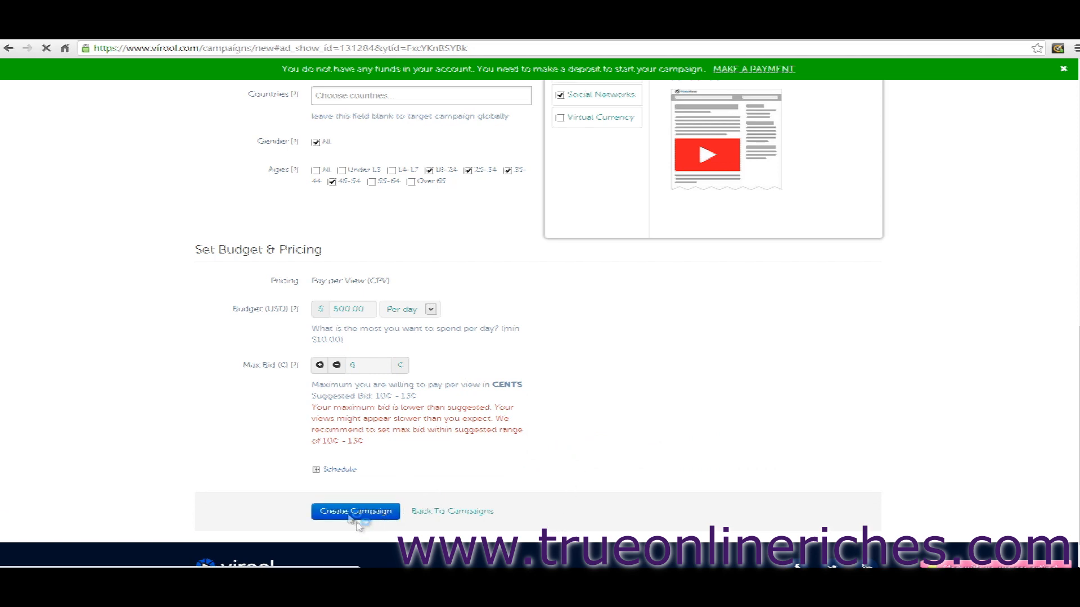
pyautogui.click(355, 512)
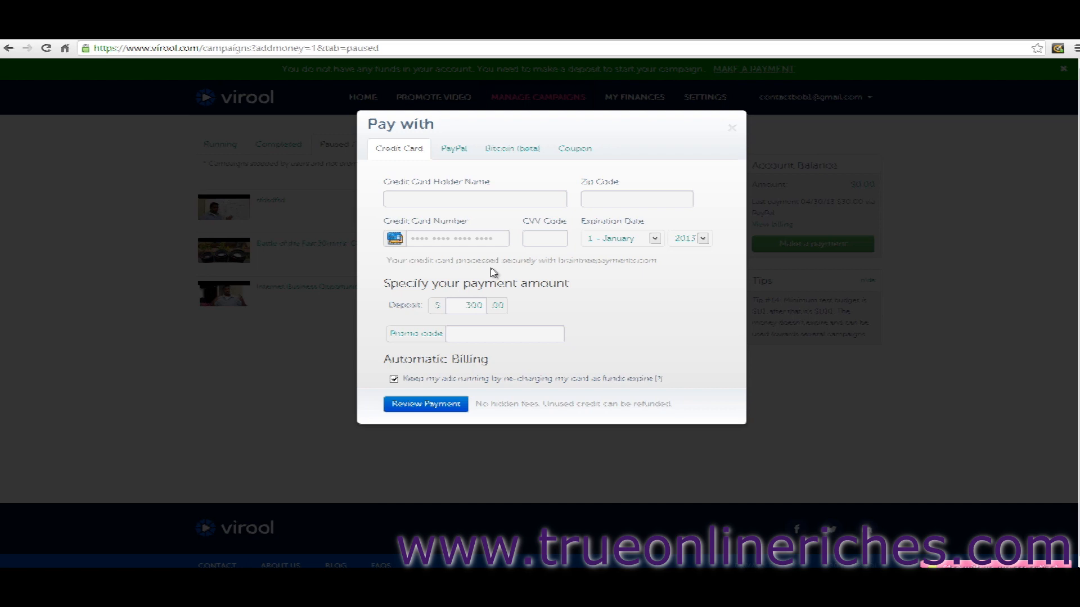
pyautogui.moveTo(731, 132)
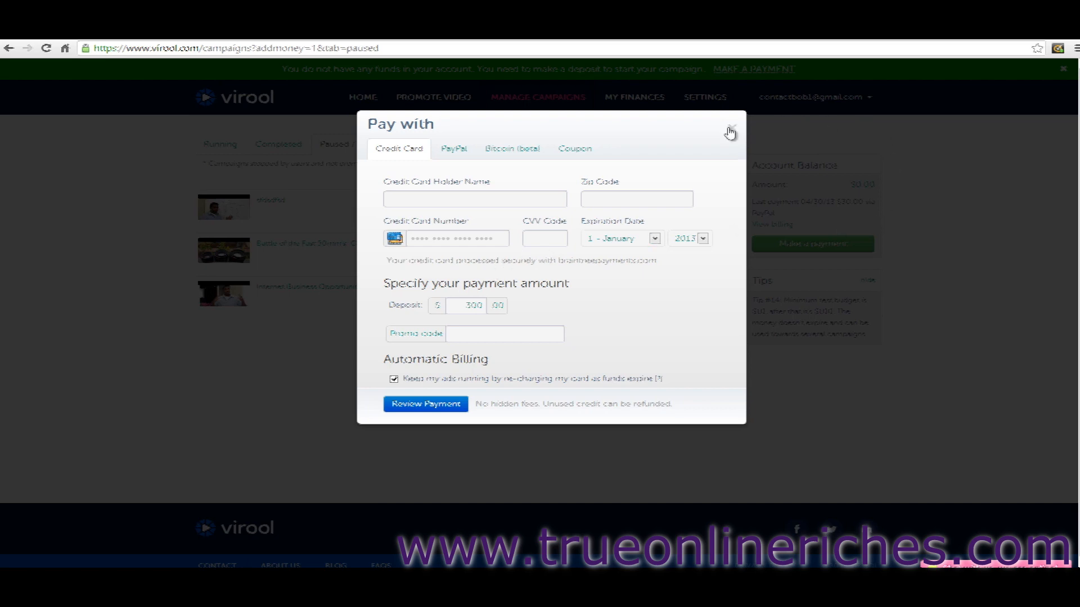
# Step: Close the $300 'Pay with' deposit dialog to show the Paused / Pending list
pyautogui.click(729, 132)
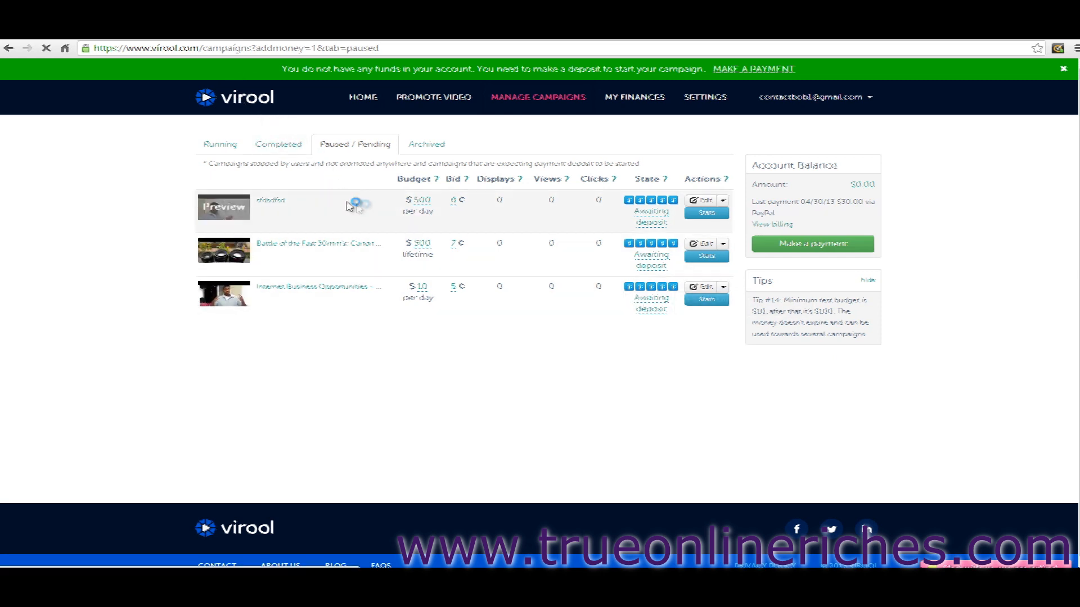
# Step: Return to the HOME dashboard and open the account email dropdown
pyautogui.click(363, 81)
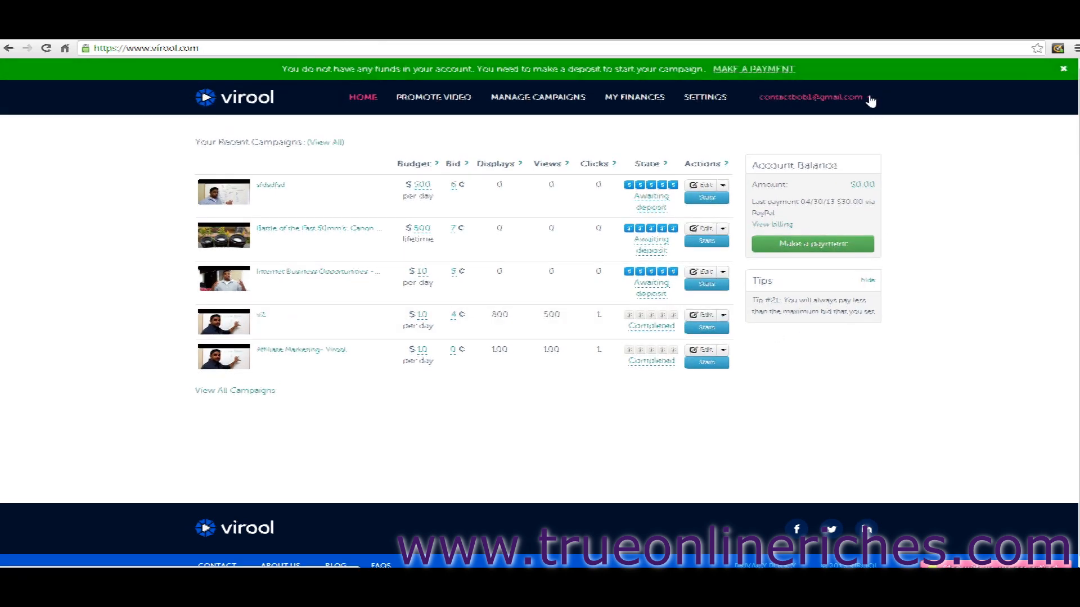
pyautogui.click(816, 96)
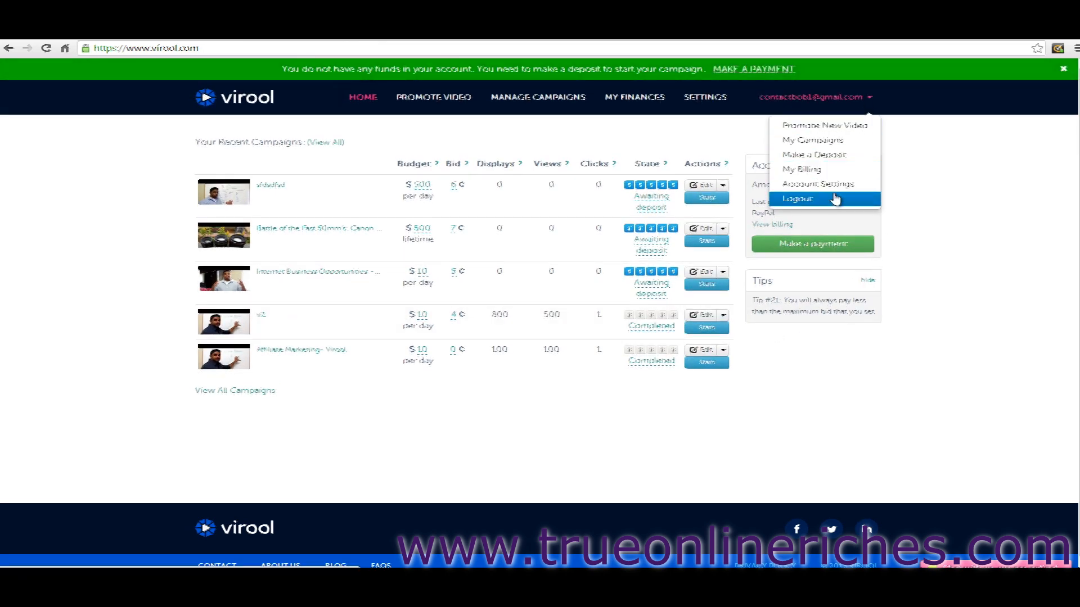